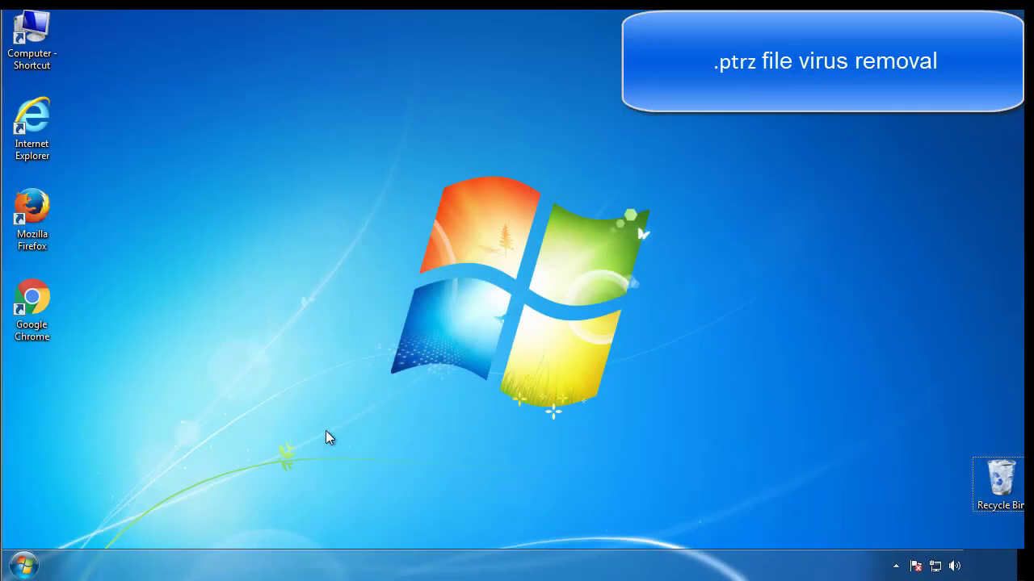
# Step: Launch msconfig, enable Safe boot (Minimal) on the Boot settings and apply with OK
pyautogui.click(23, 566)
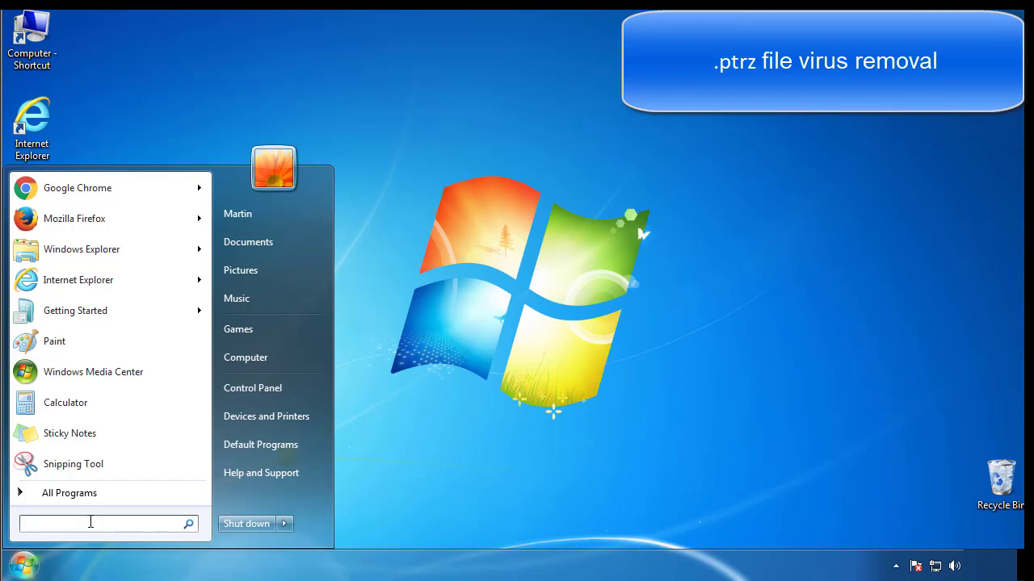
pyautogui.write('mscon')
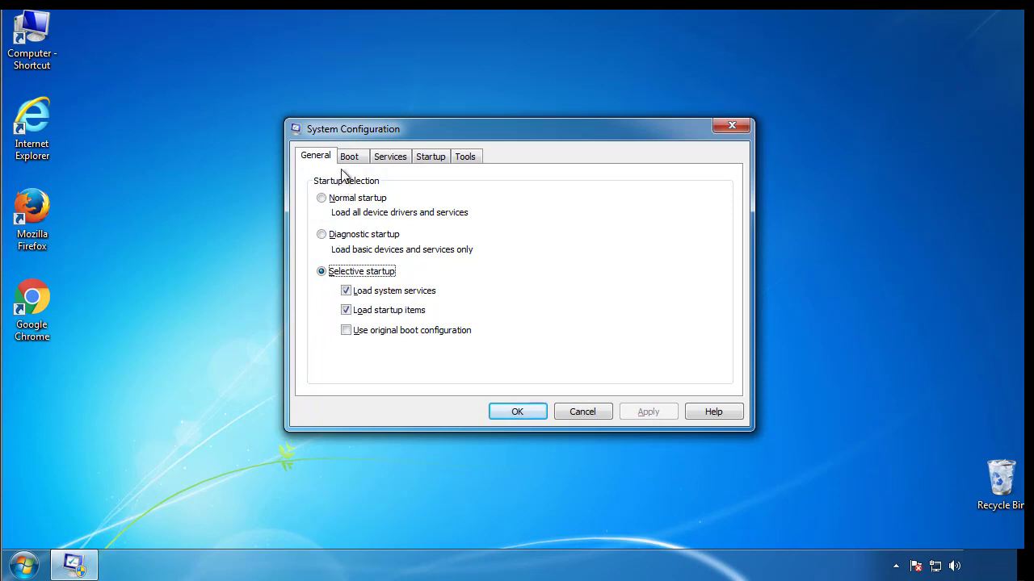
pyautogui.click(349, 155)
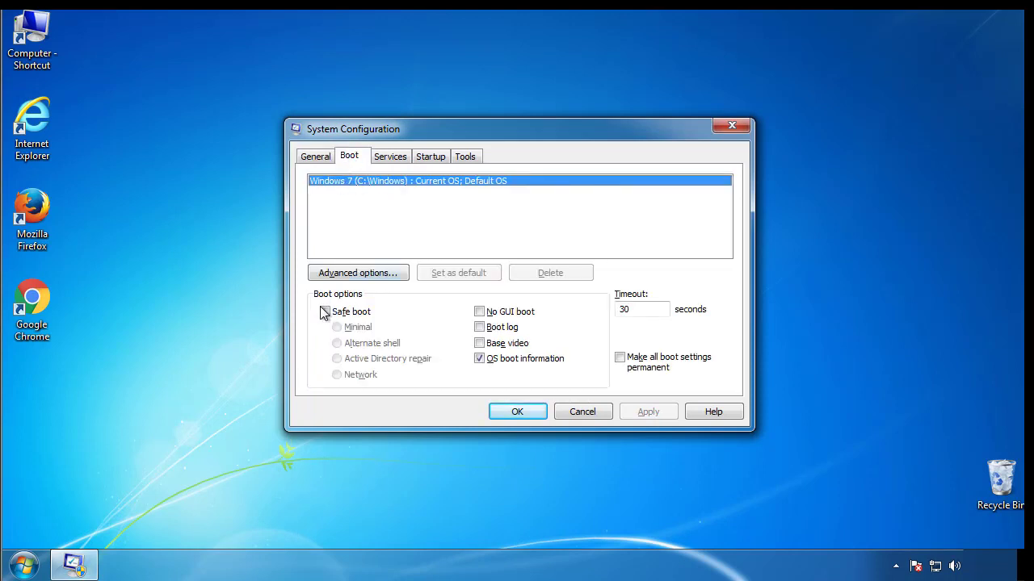
pyautogui.click(325, 312)
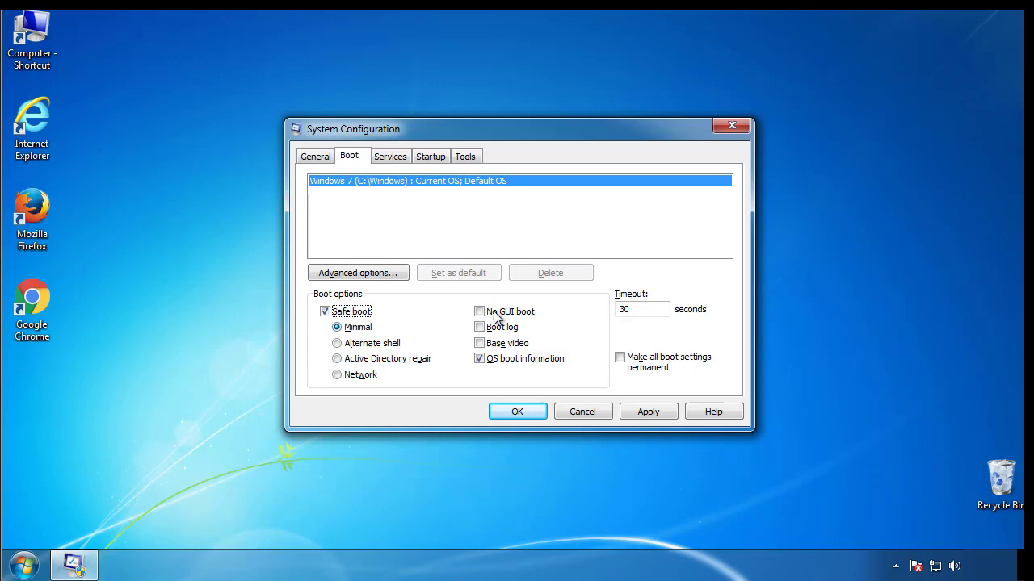
pyautogui.moveTo(525, 416)
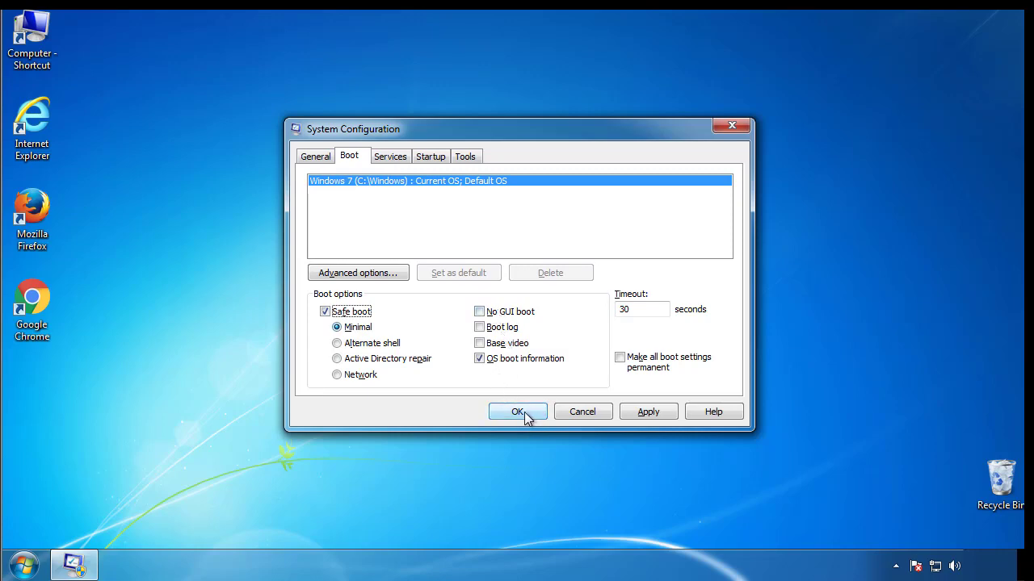
pyautogui.click(517, 411)
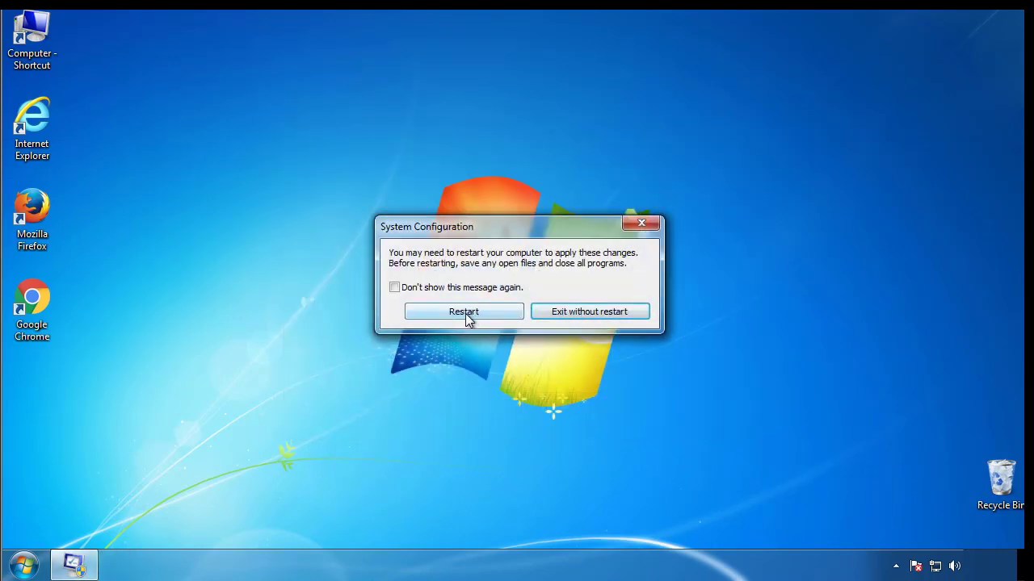
# Step: Restart into Safe Mode, dismiss the help, view Folder Options' View settings in Control Panel, then close it
pyautogui.click(464, 312)
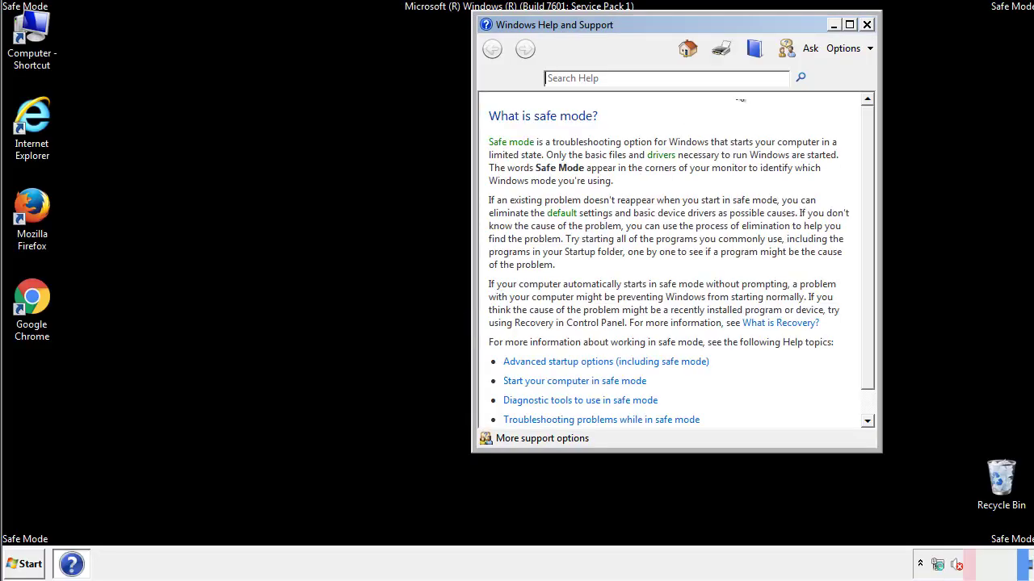
pyautogui.click(866, 24)
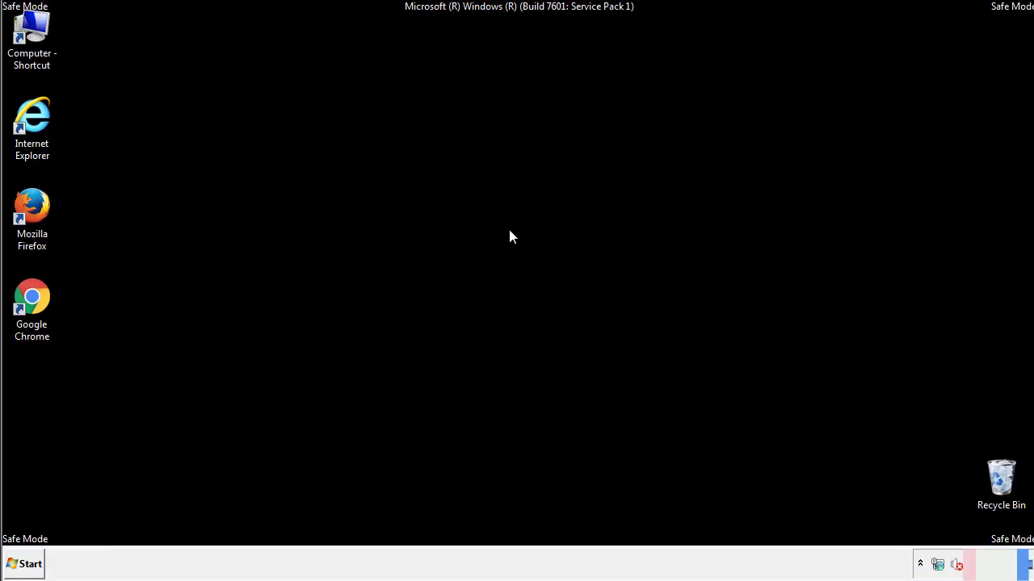
pyautogui.click(24, 564)
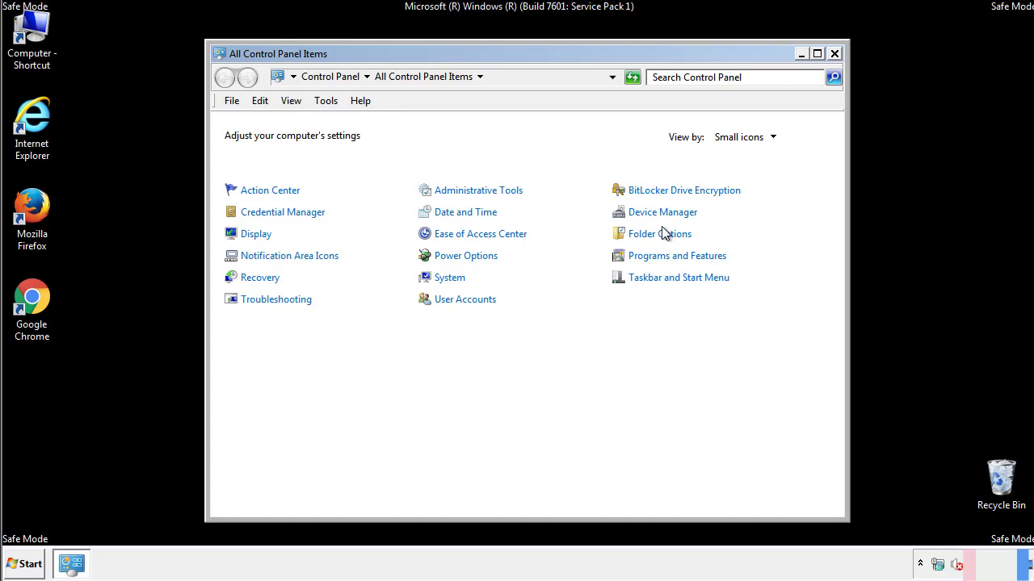
pyautogui.click(659, 232)
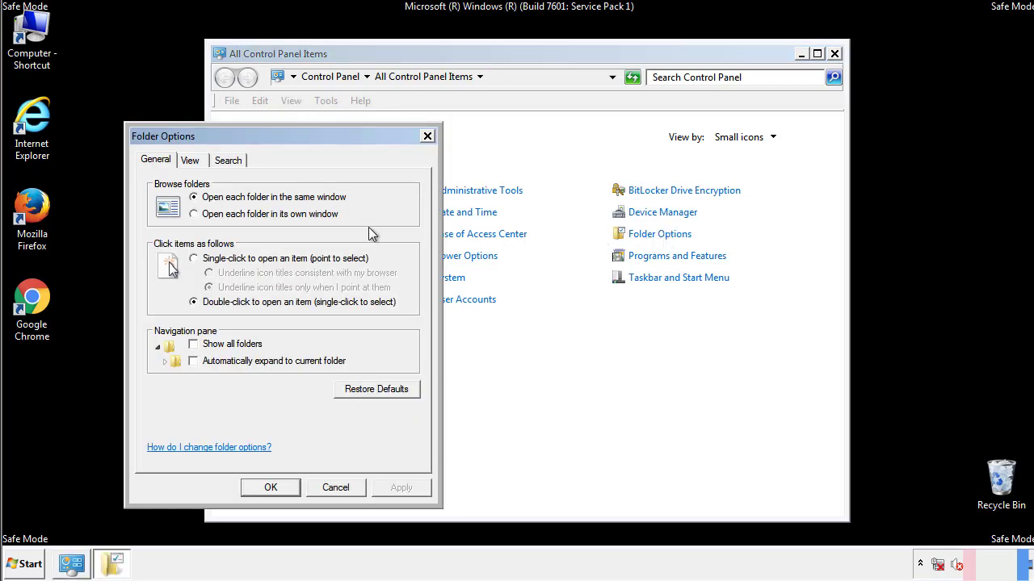
pyautogui.click(191, 160)
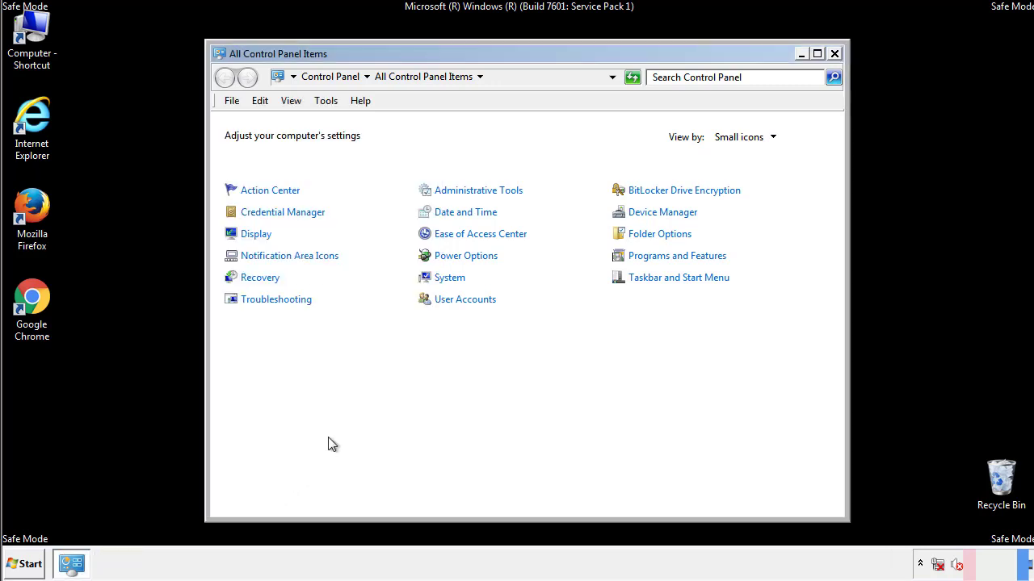
pyautogui.click(833, 54)
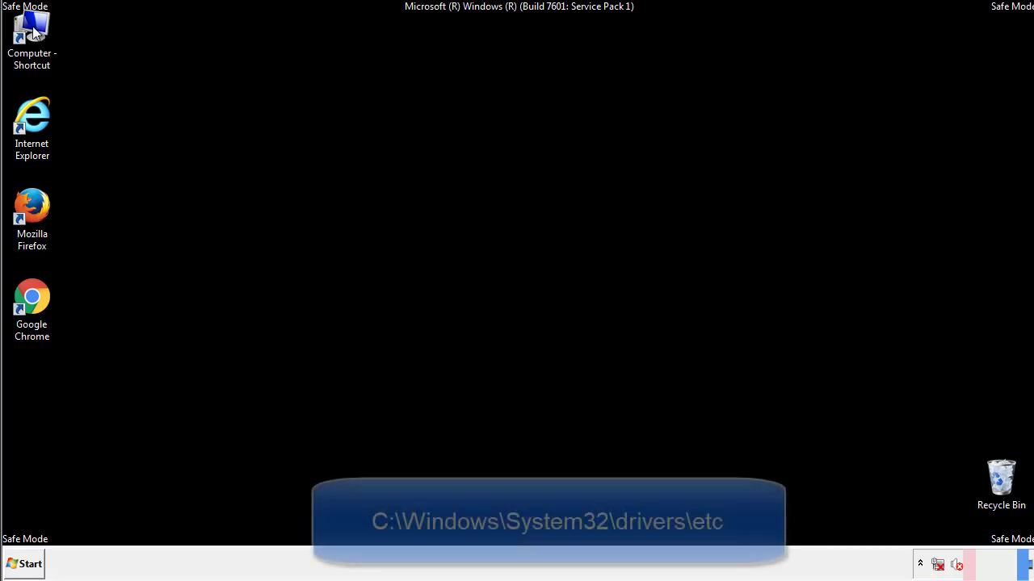
# Step: Browse from Computer into C:\Windows\System32\drivers\etc to reach the hosts file
pyautogui.doubleClick(32, 35)
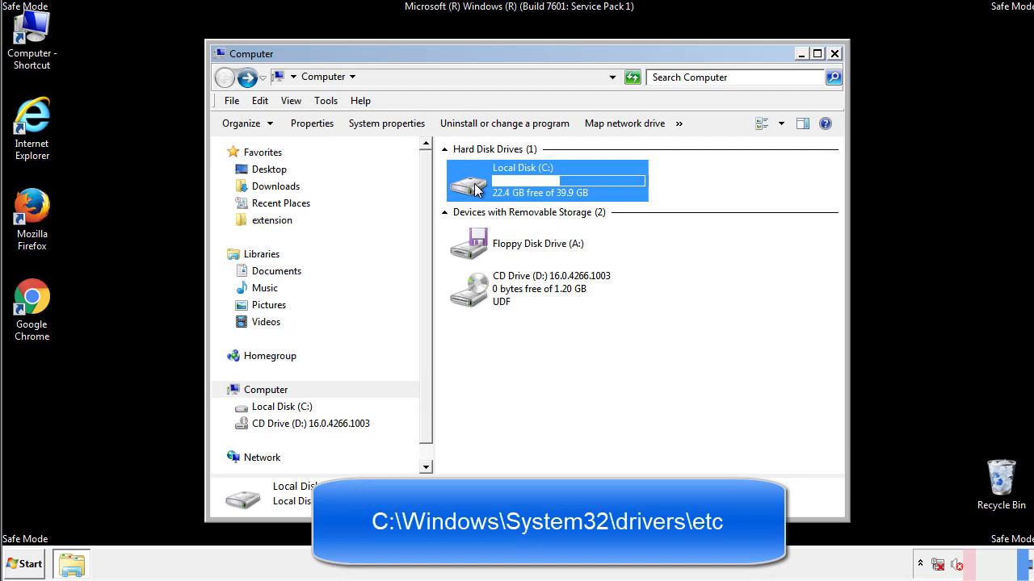
pyautogui.doubleClick(546, 181)
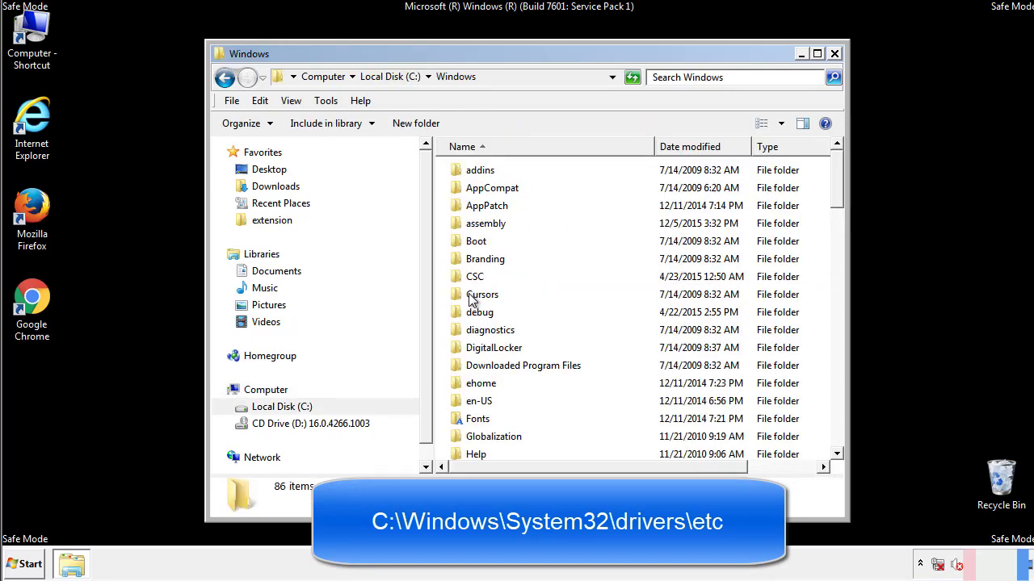
pyautogui.scroll(-3)
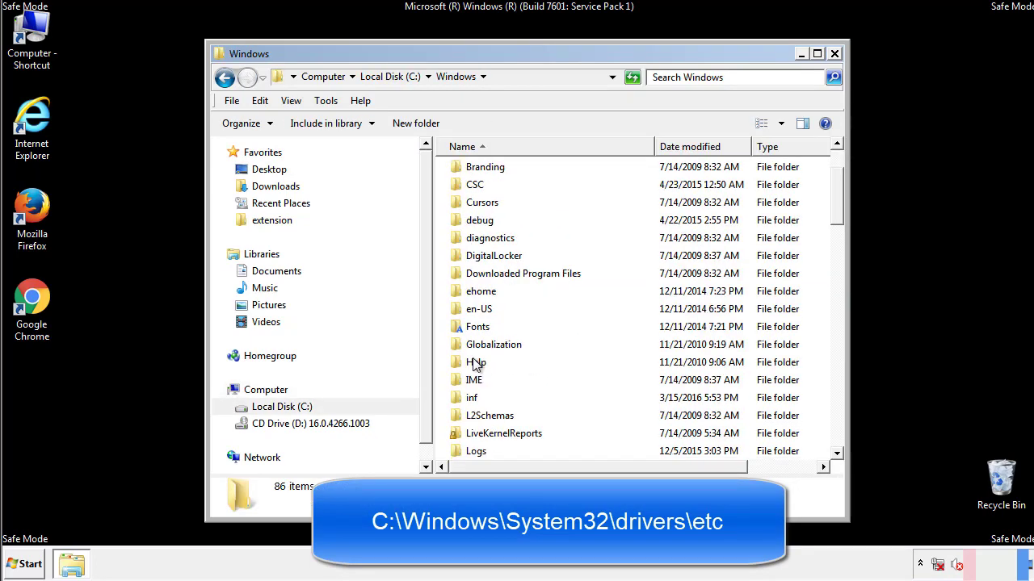
pyautogui.scroll(-3)
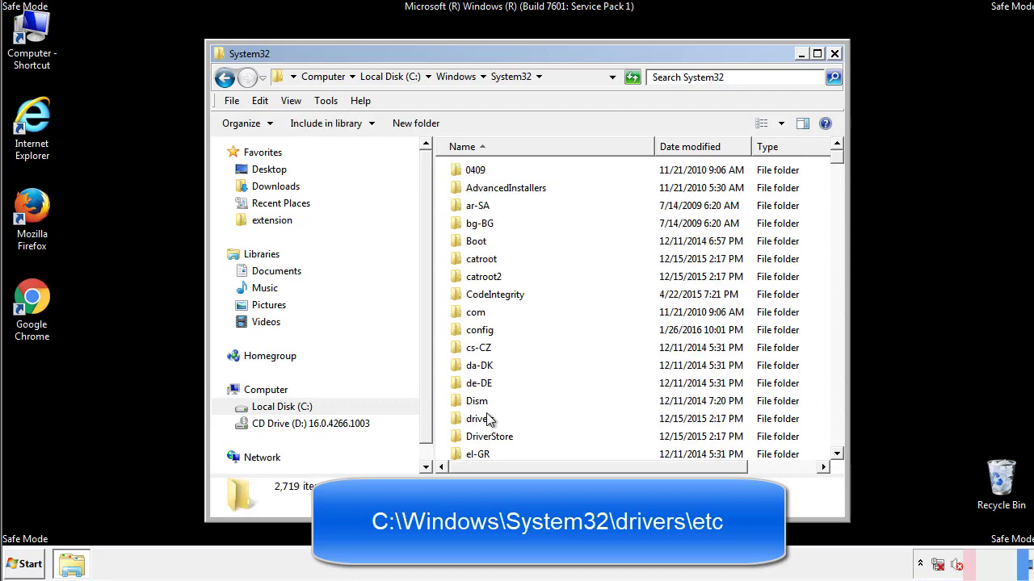
pyautogui.moveTo(478, 423)
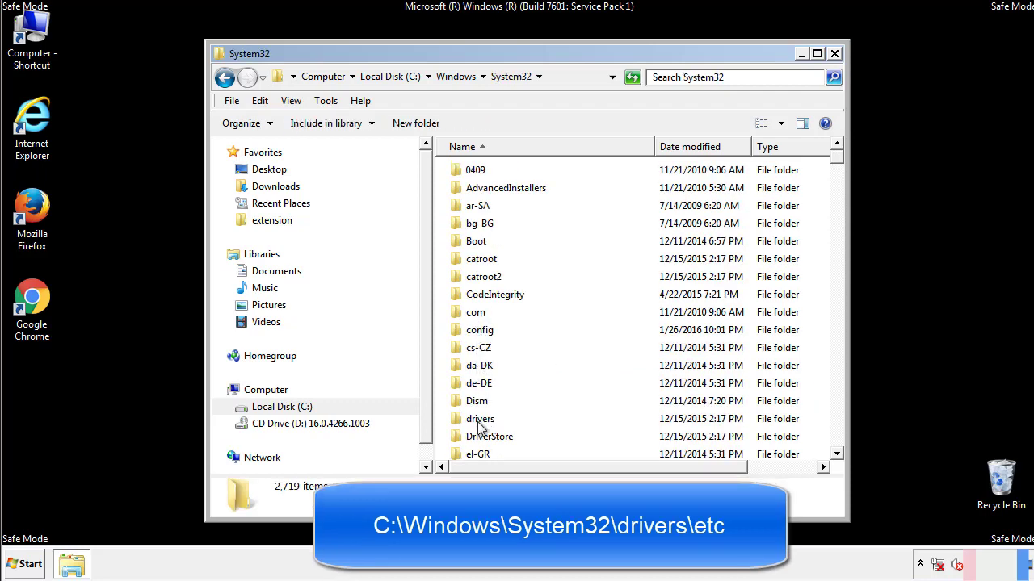
pyautogui.doubleClick(480, 419)
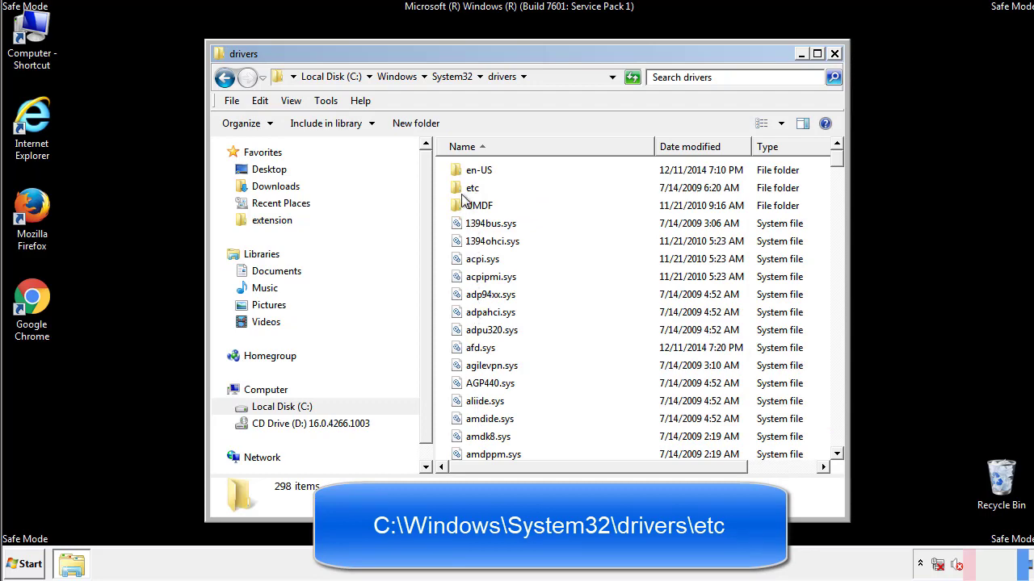
pyautogui.doubleClick(471, 188)
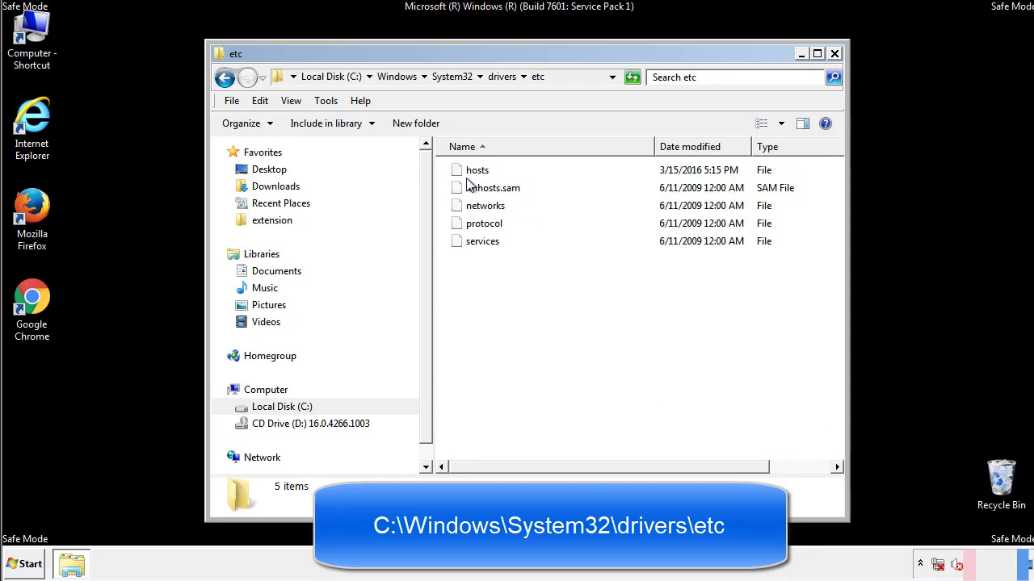
# Step: Delete the four suspicious IP lines at the bottom of hosts, save on close, and close the etc window
pyautogui.doubleClick(476, 170)
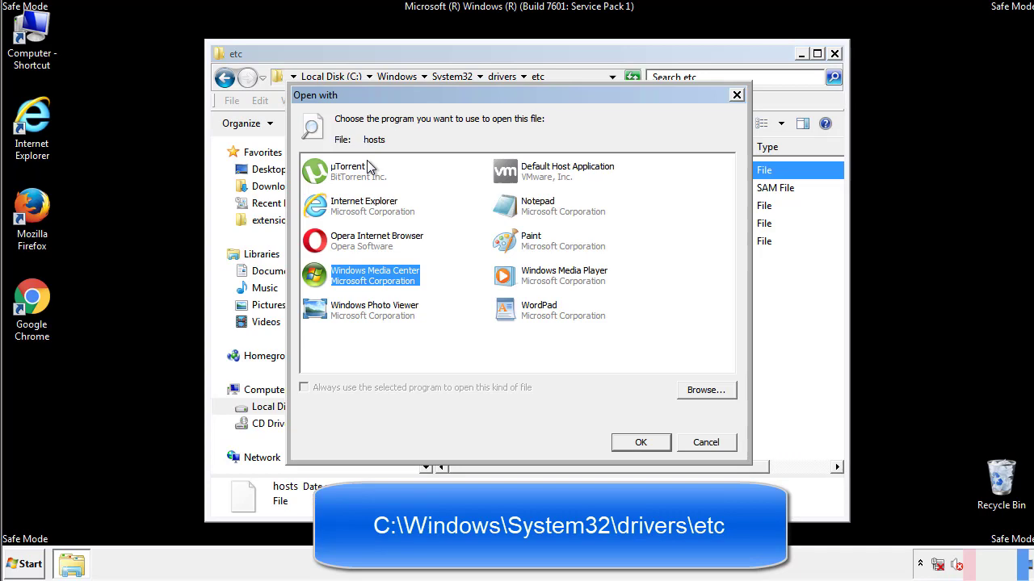
pyautogui.moveTo(523, 213)
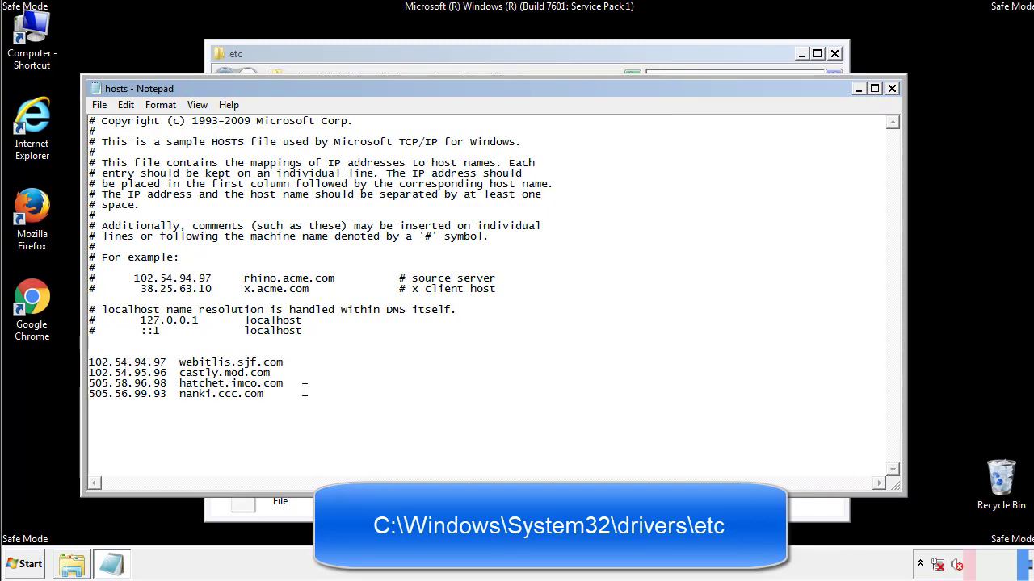
pyautogui.moveTo(90, 362); pyautogui.dragTo(283, 395)
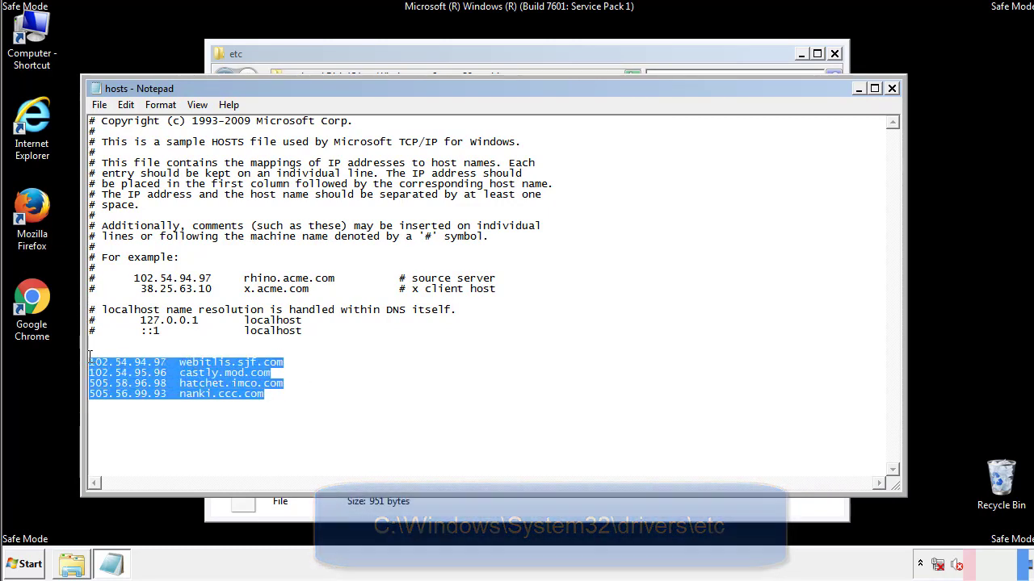
pyautogui.press('Delete')
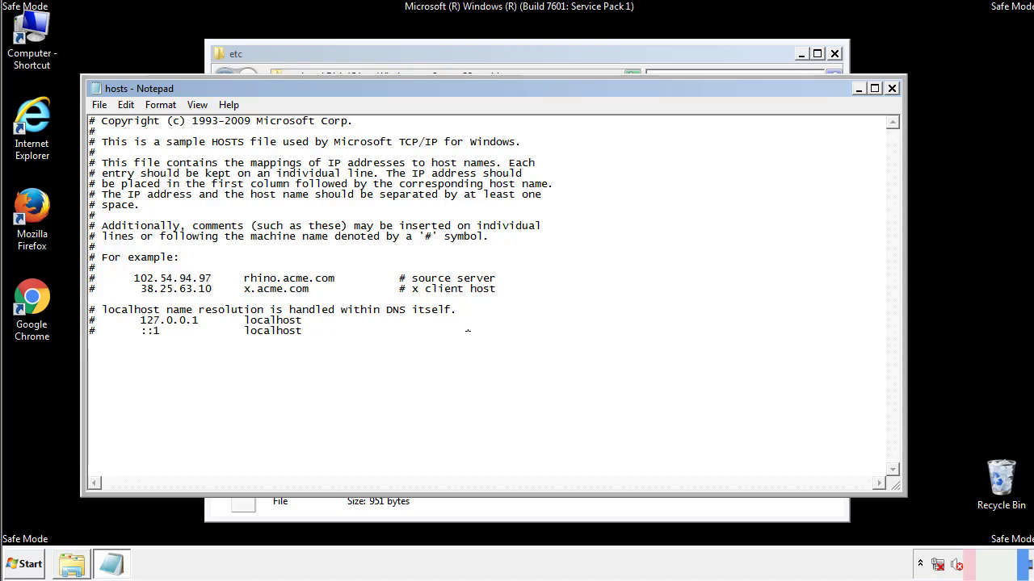
pyautogui.moveTo(892, 87)
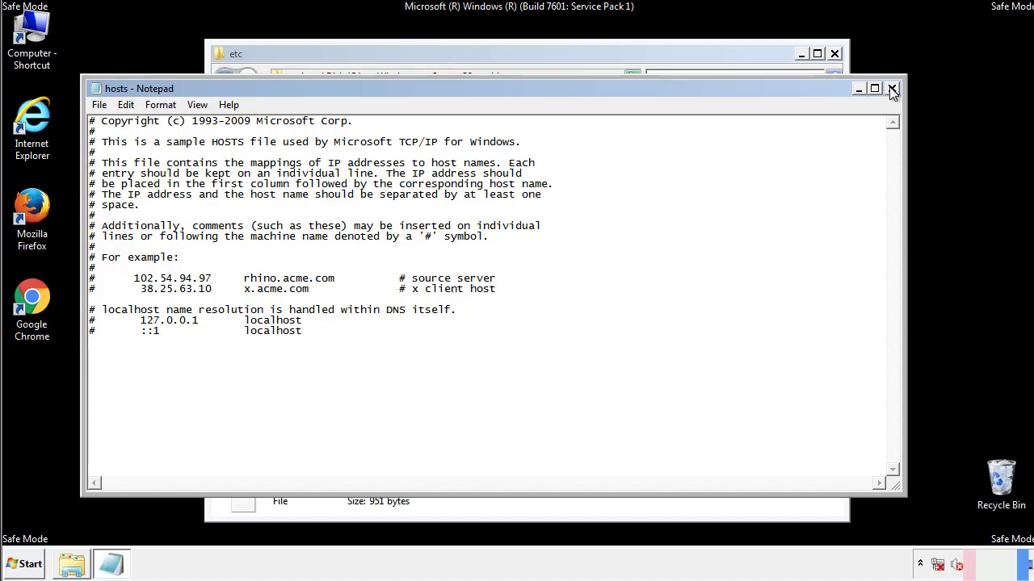
pyautogui.click(891, 87)
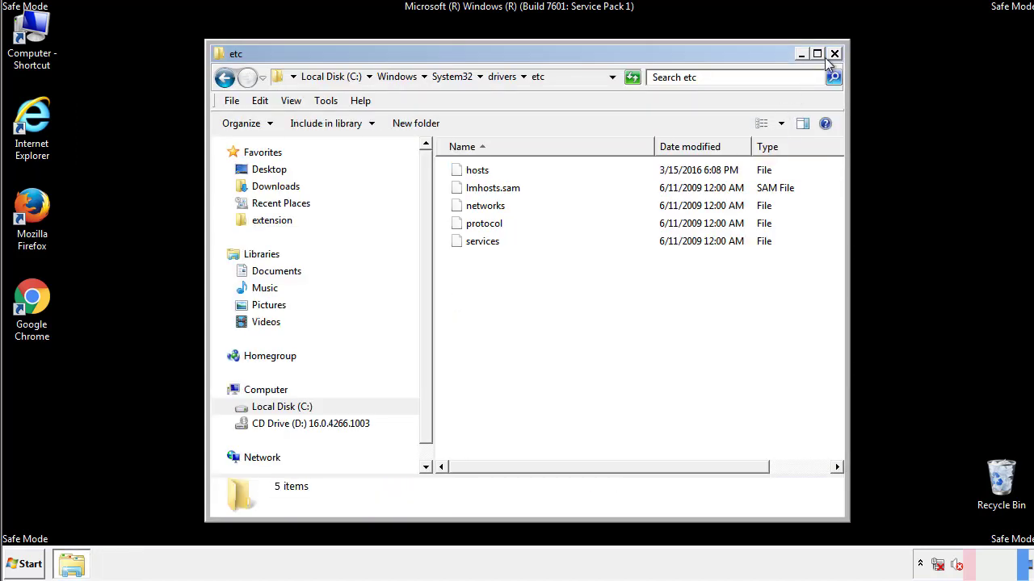
pyautogui.click(834, 53)
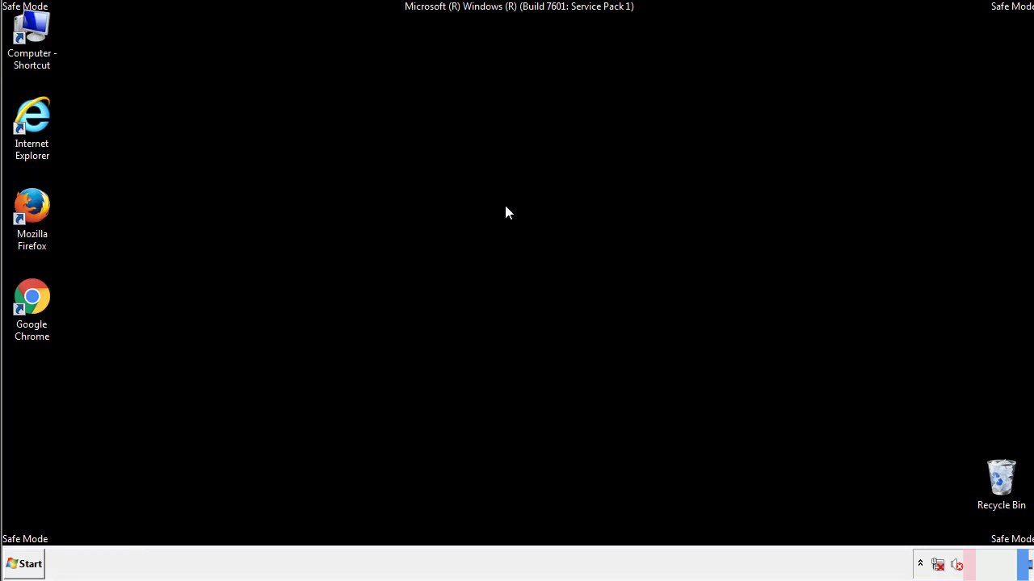
# Step: Reach the Startup folder from the Start menu's All Programs list
pyautogui.click(23, 564)
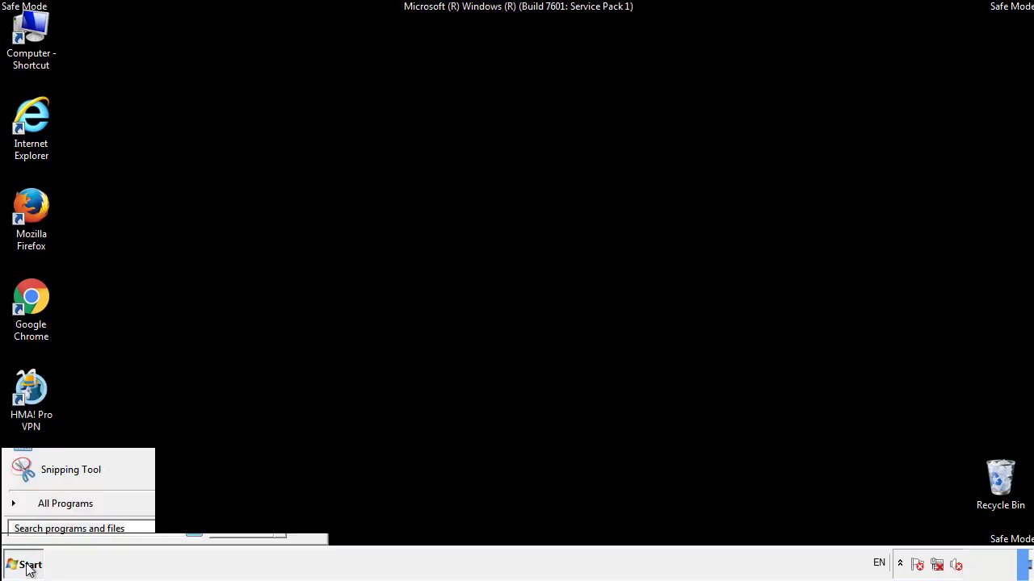
pyautogui.click(65, 504)
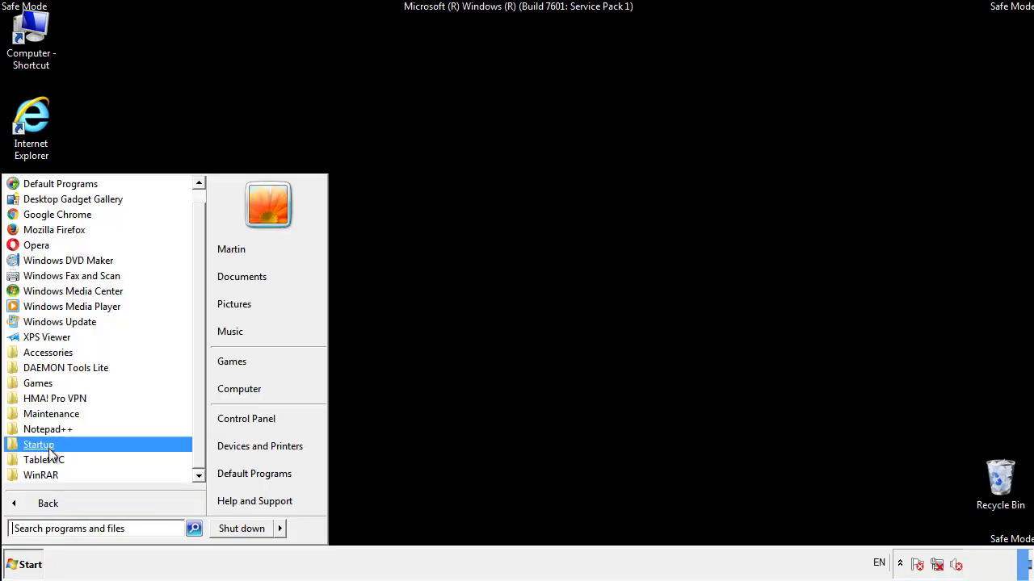
pyautogui.rightClick(38, 446)
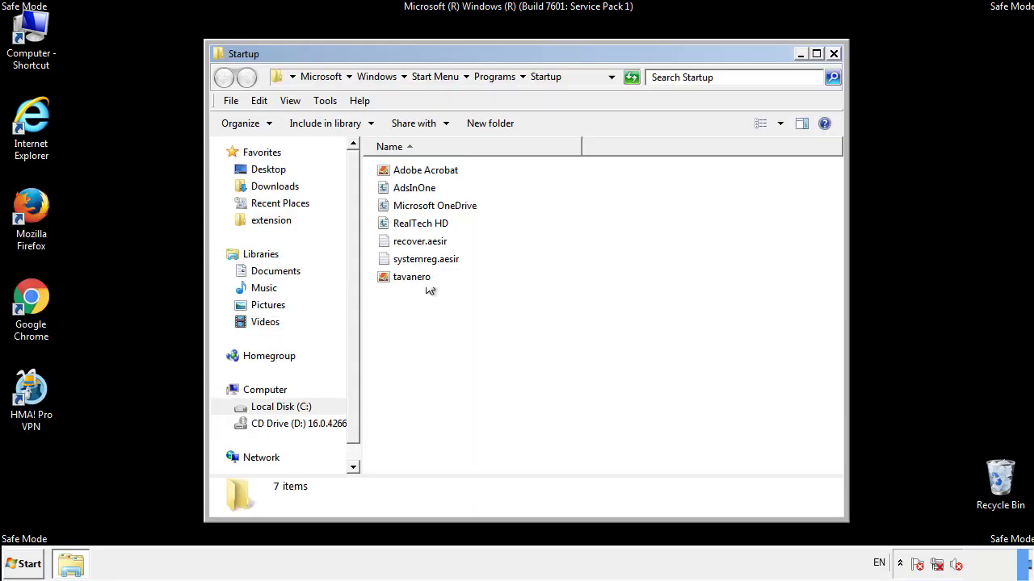
# Step: Delete AdsInOne, recover.aesir, systemreg.aesir and tavanero to the Recycle Bin and close the folder
pyautogui.click(414, 188)
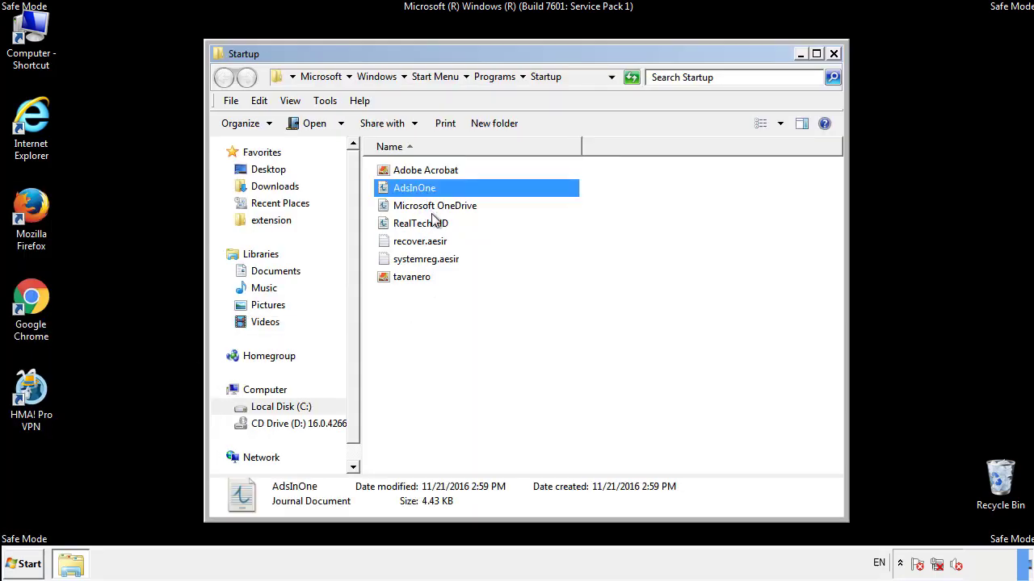
pyautogui.click(426, 258)
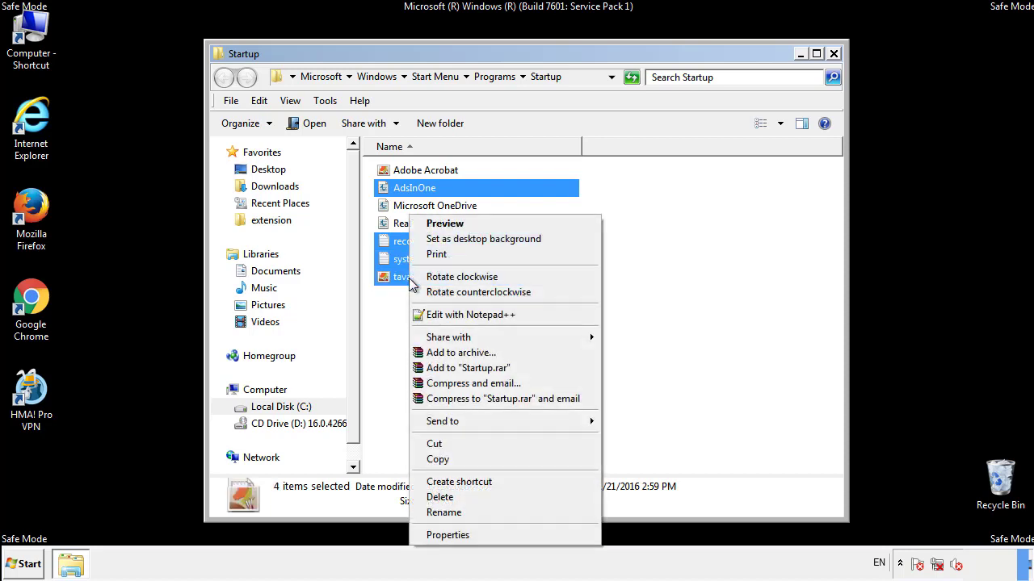
pyautogui.click(439, 497)
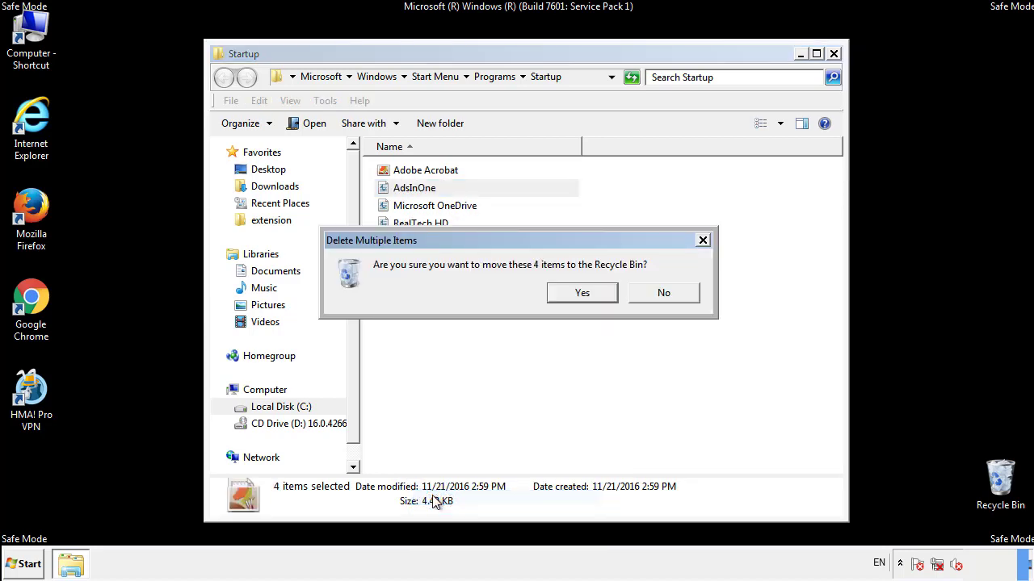
pyautogui.click(582, 292)
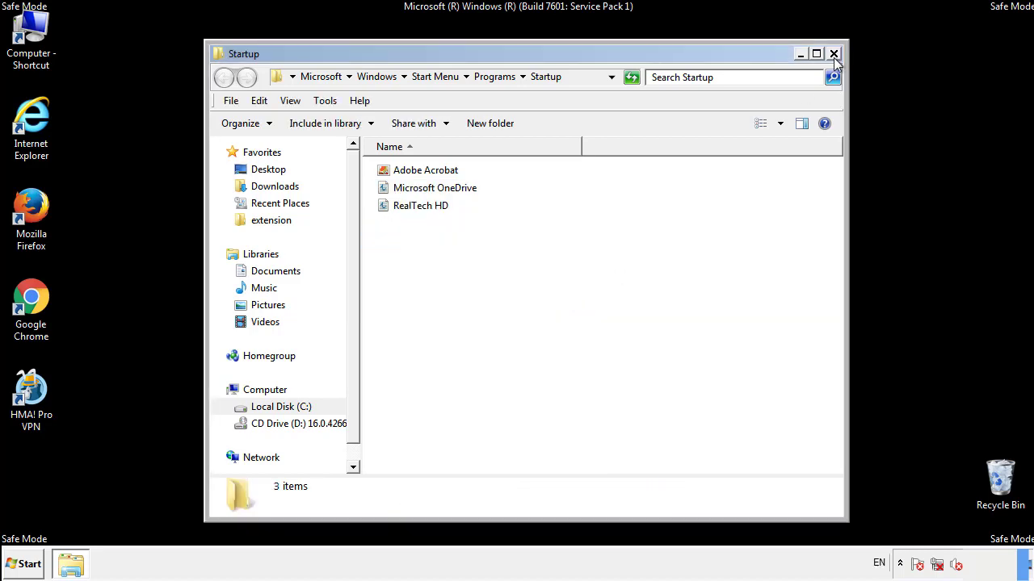
pyautogui.click(834, 53)
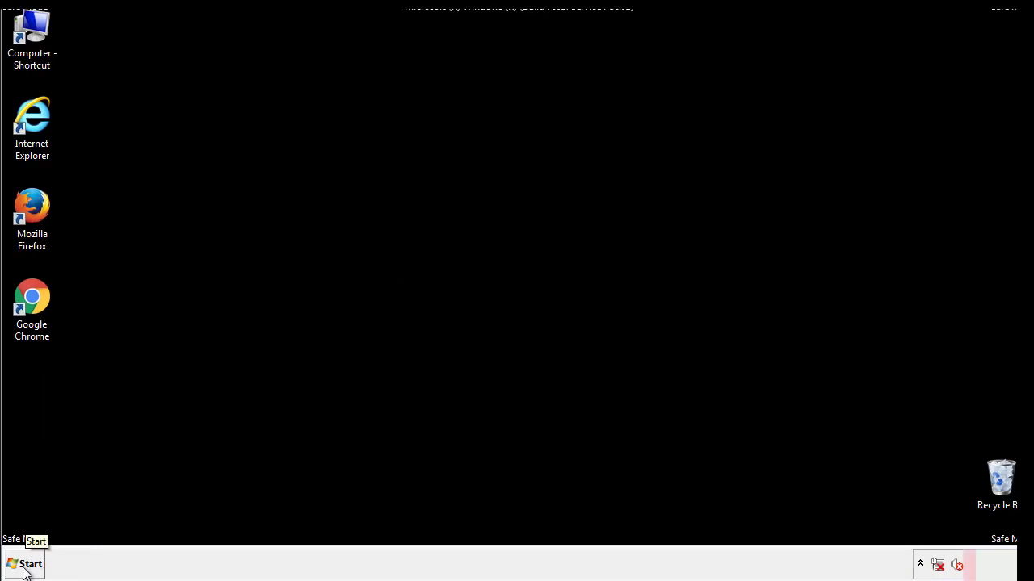
# Step: Launch regedit and browse to HKLM\SOFTWARE\Microsoft\Windows\CurrentVersion\Run
pyautogui.click(26, 563)
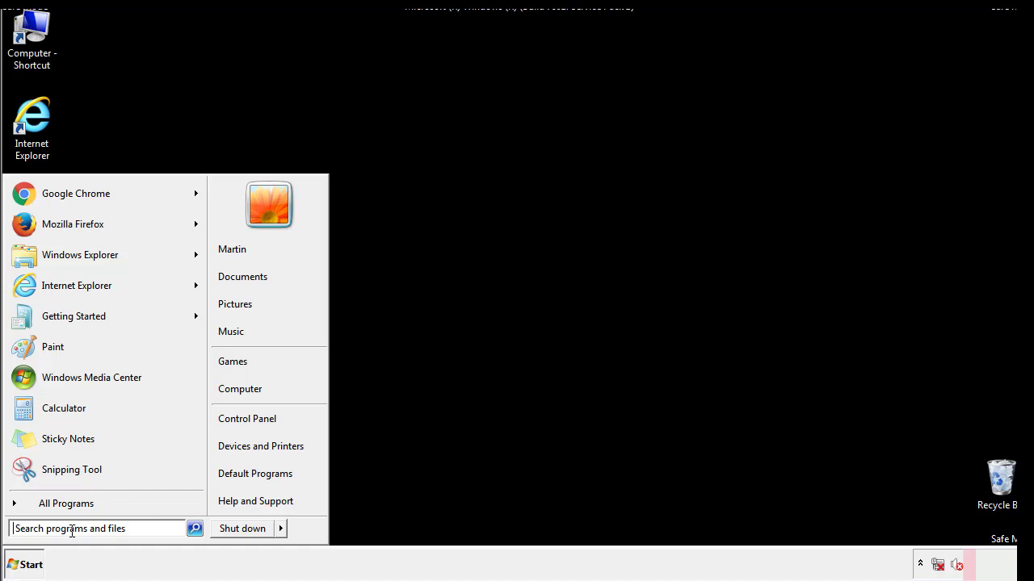
pyautogui.write('reged')
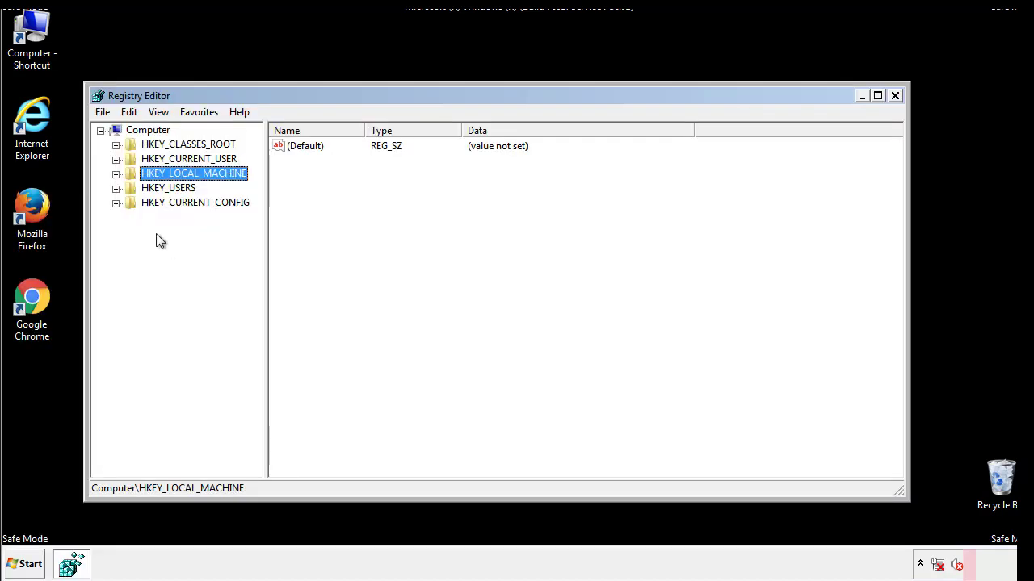
pyautogui.click(116, 172)
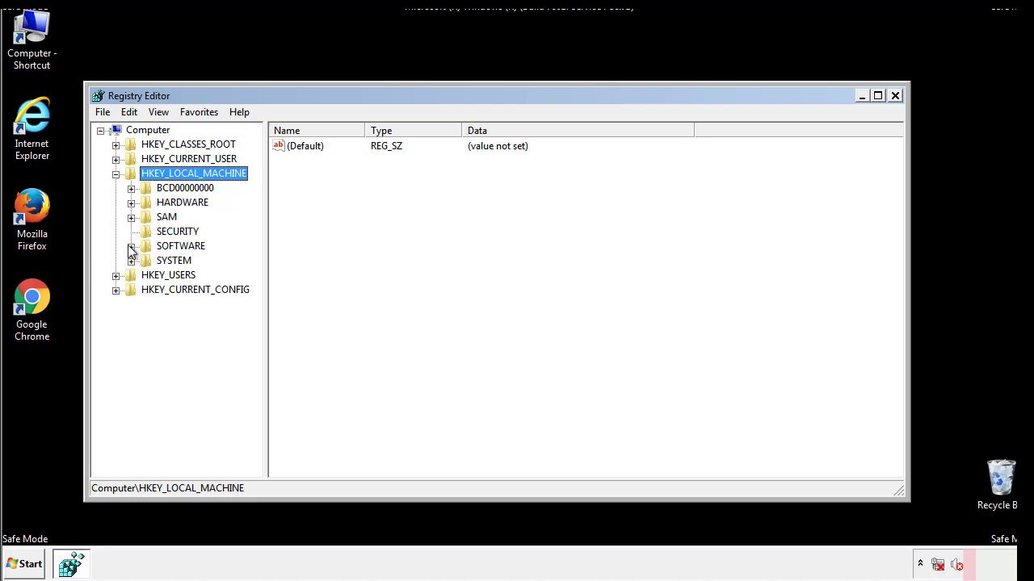
pyautogui.click(132, 246)
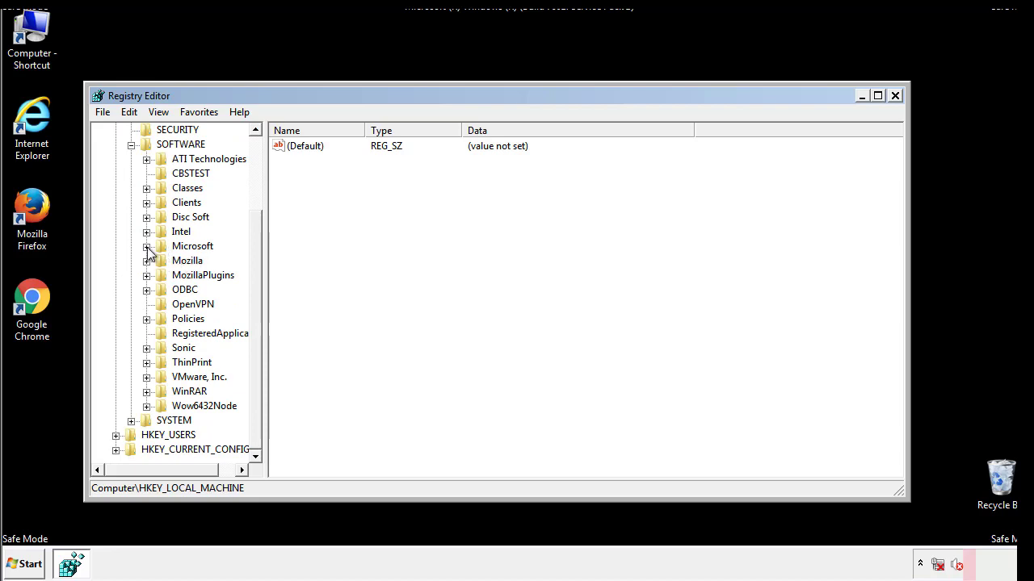
pyautogui.click(147, 246)
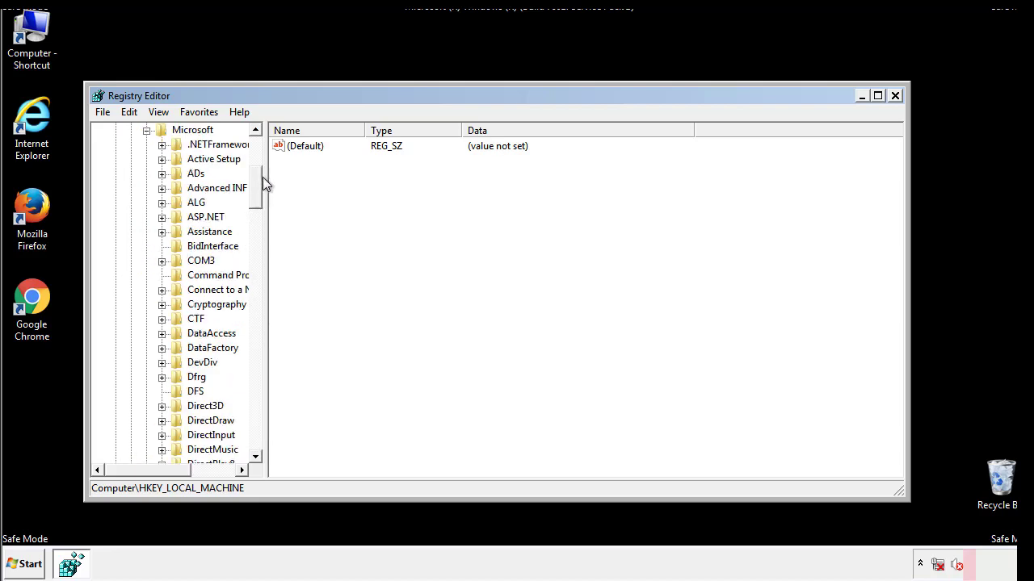
pyautogui.scroll(-3)
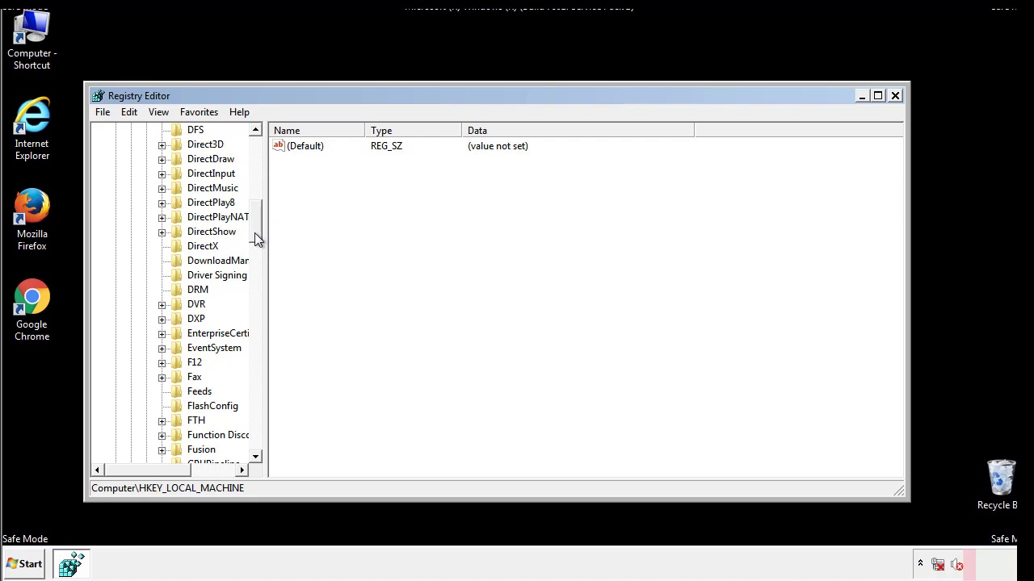
pyautogui.scroll(-3)
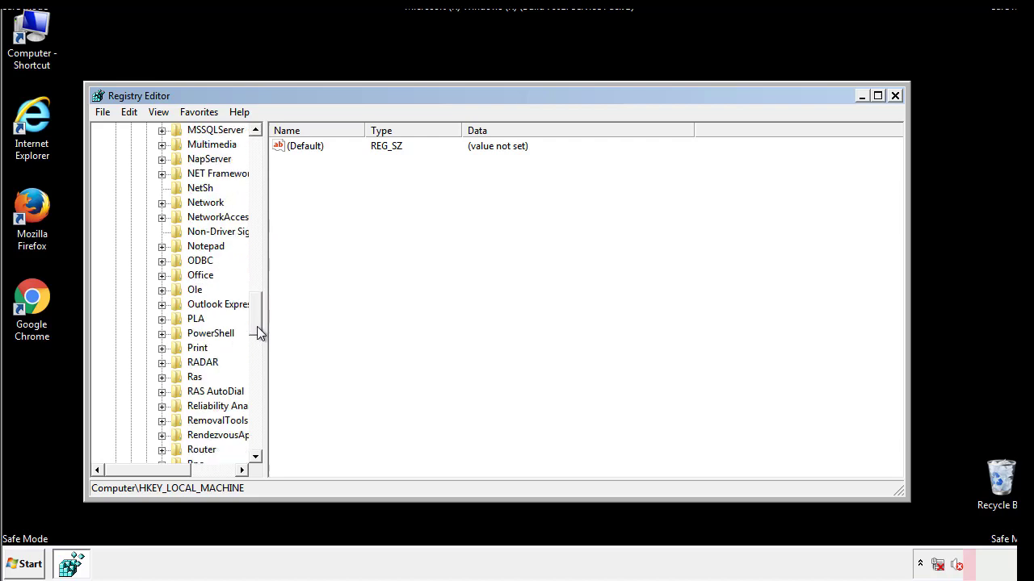
pyautogui.scroll(-3)
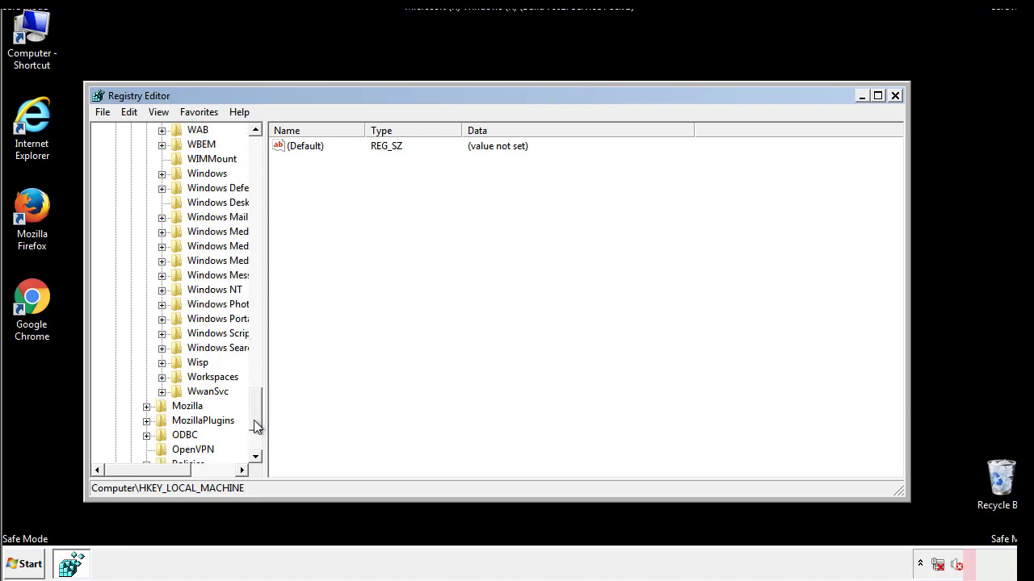
pyautogui.click(162, 246)
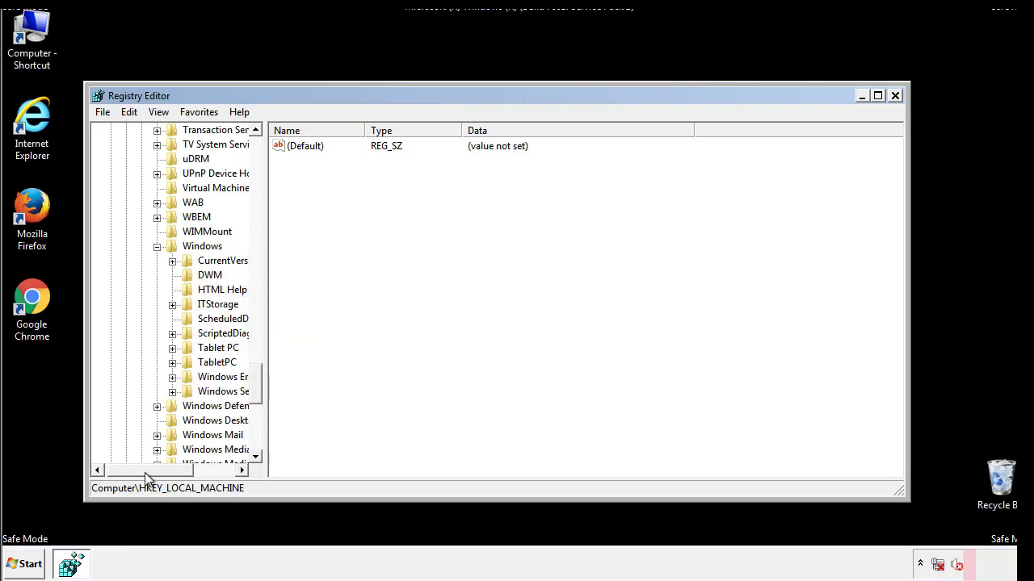
pyautogui.click(173, 260)
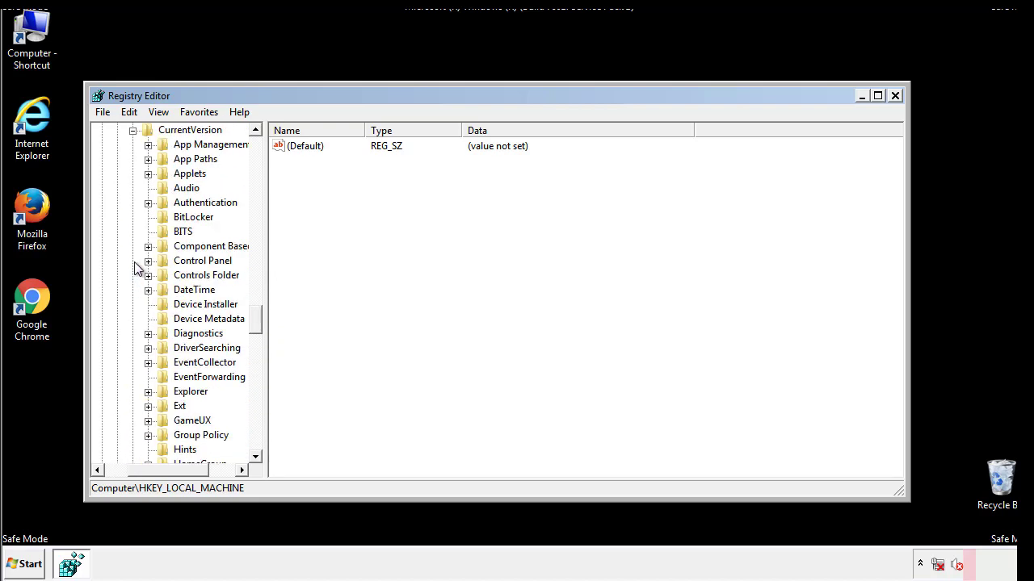
pyautogui.scroll(-3)
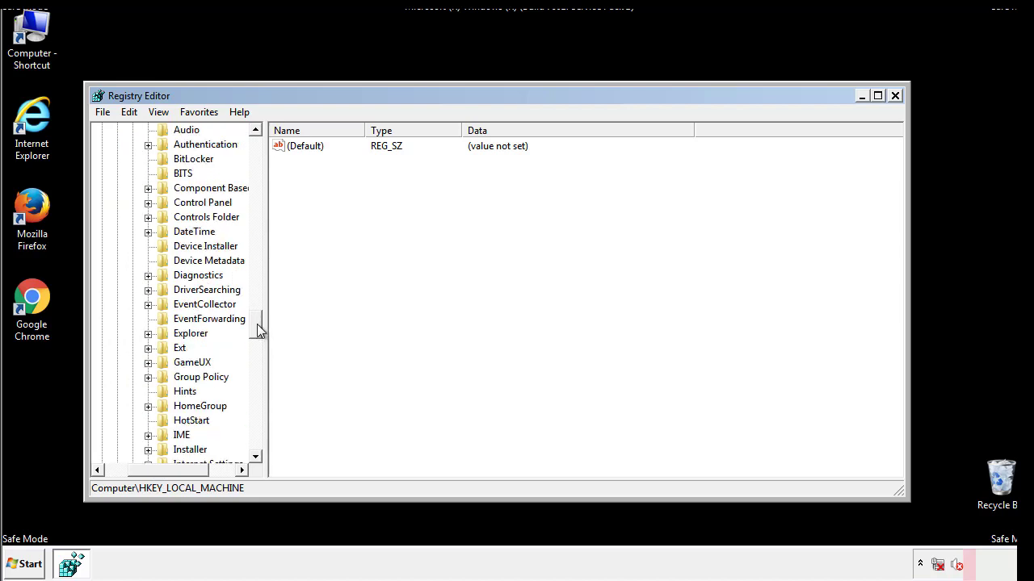
pyautogui.scroll(-3)
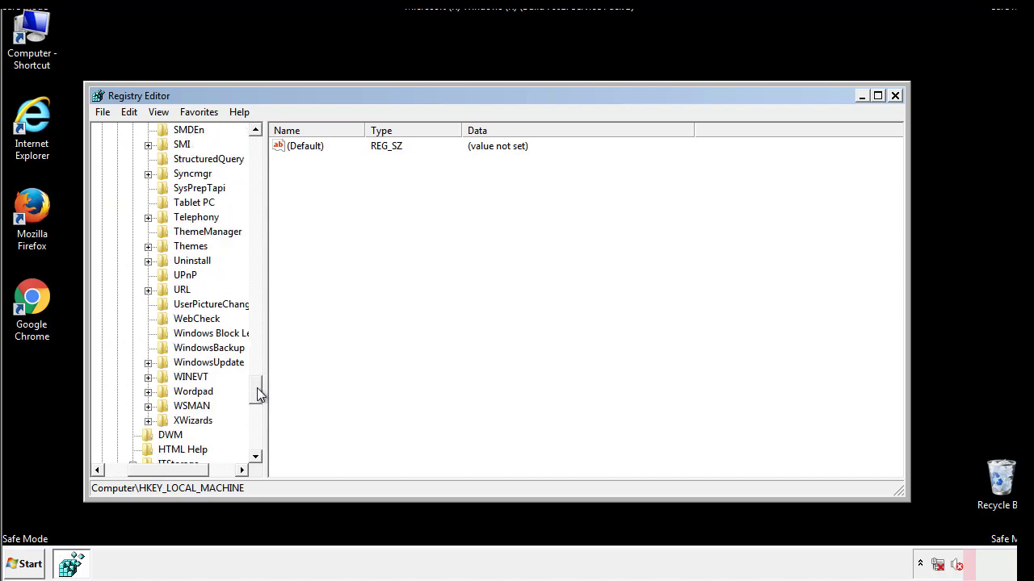
pyautogui.scroll(3)
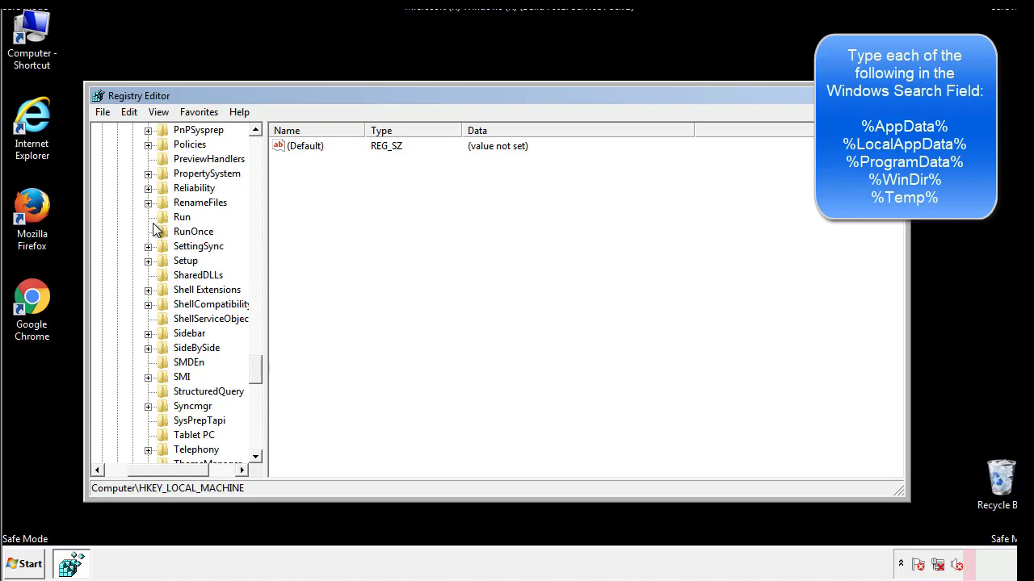
pyautogui.click(181, 217)
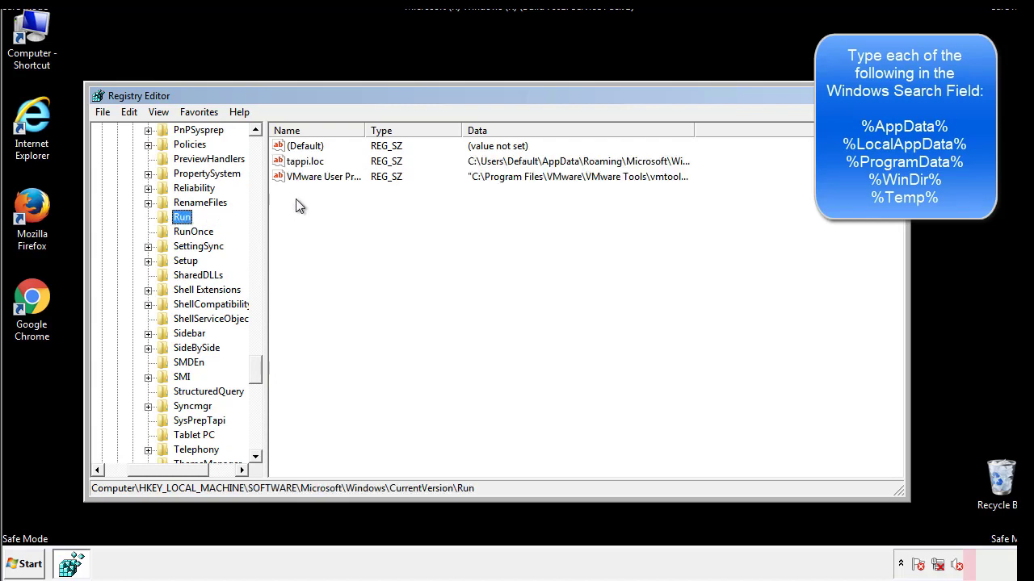
pyautogui.moveTo(665, 177)
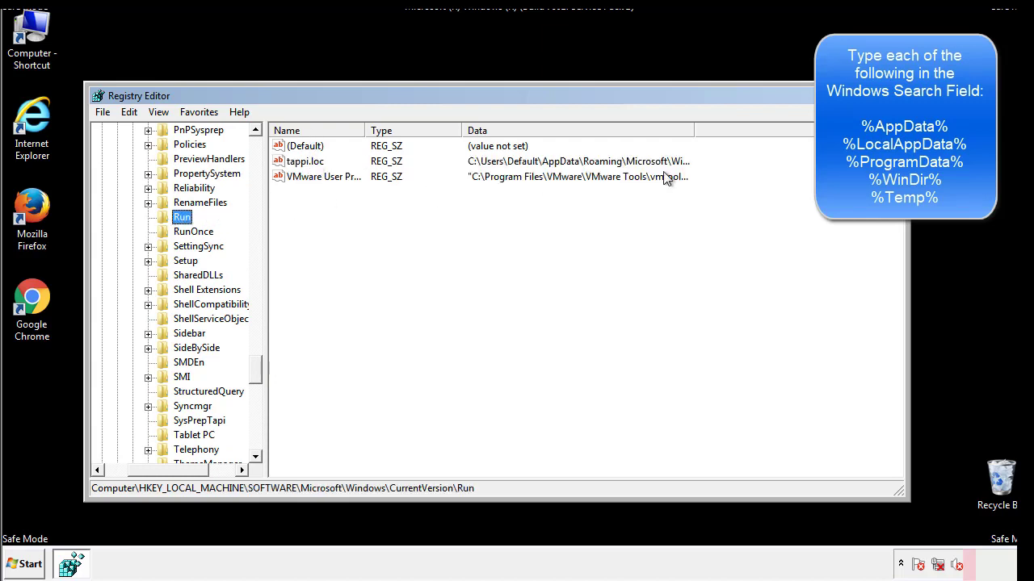
# Step: Permanently delete the tappi.loc value from the Run key, leaving the VMware entry
pyautogui.click(305, 161)
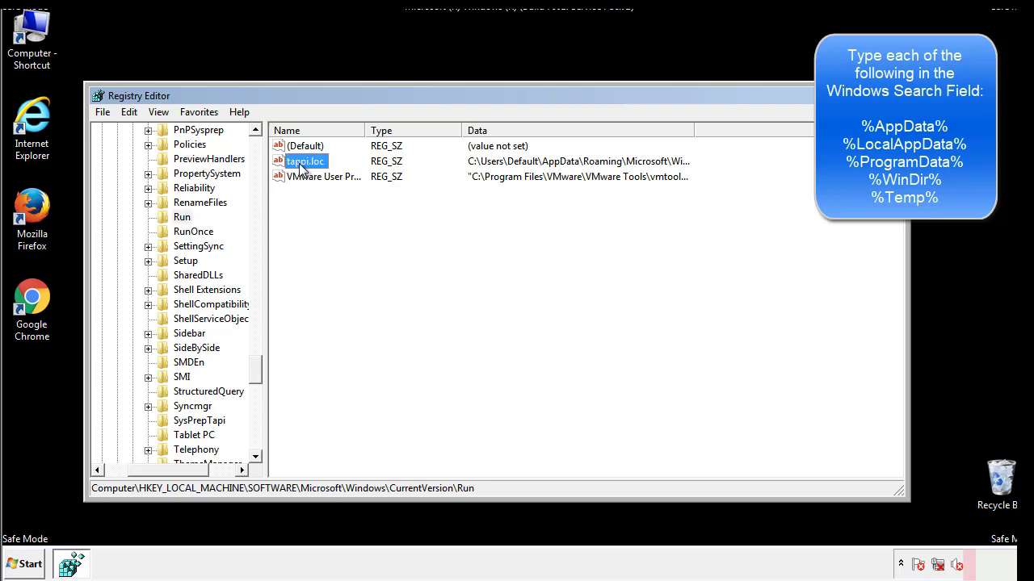
pyautogui.press('Delete')
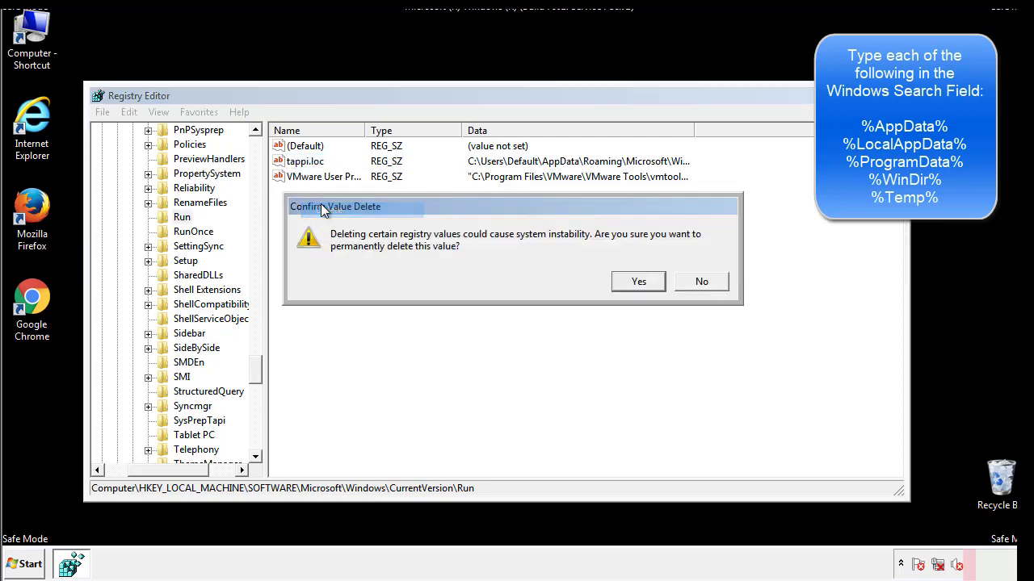
pyautogui.click(638, 281)
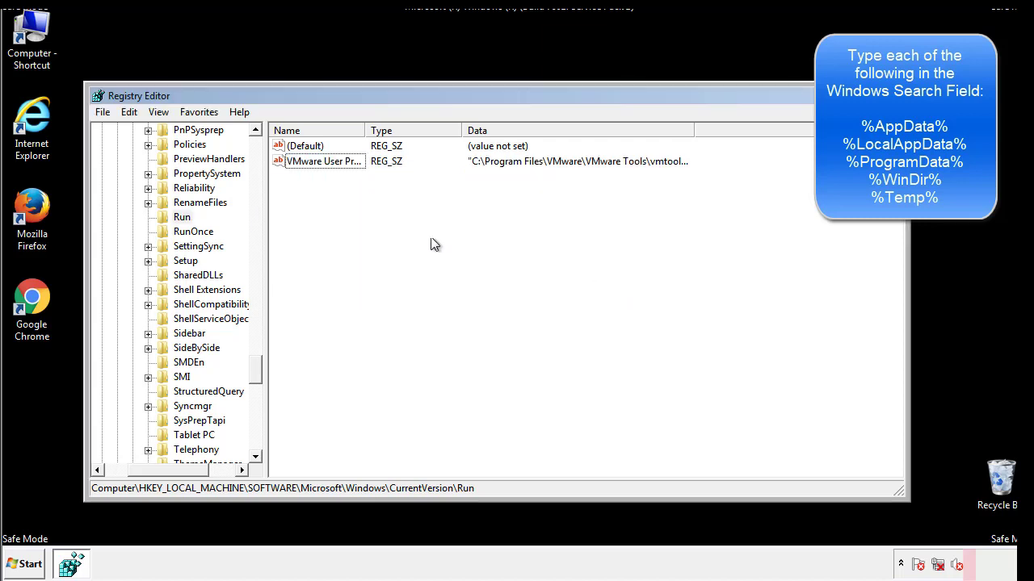
pyautogui.scroll(-3)
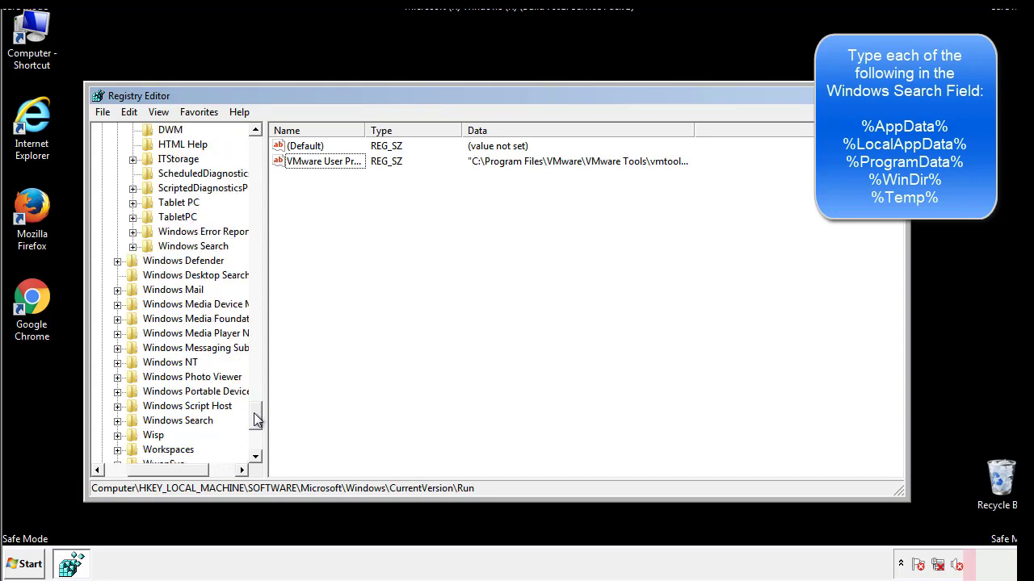
pyautogui.scroll(-3)
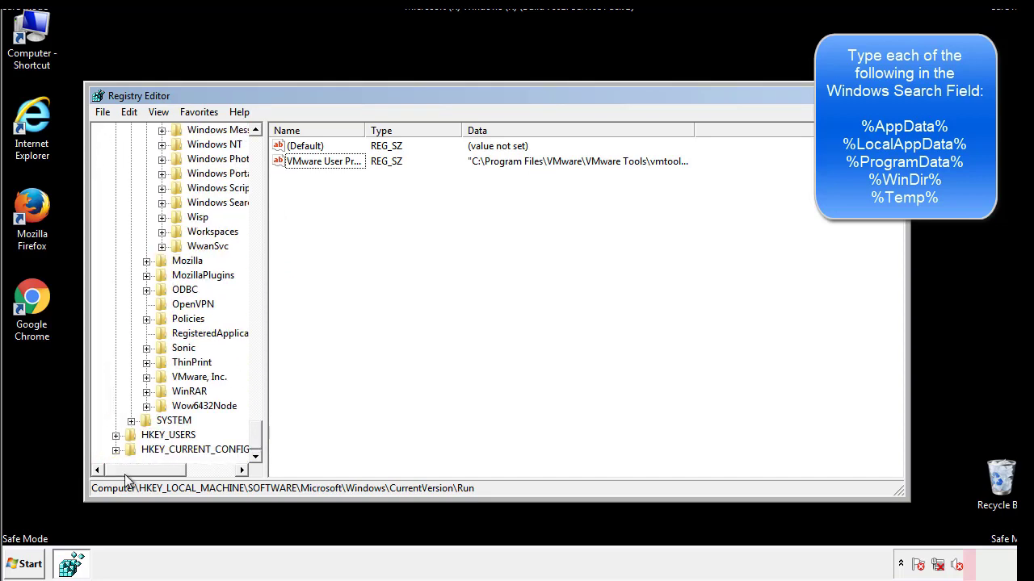
pyautogui.scroll(3)
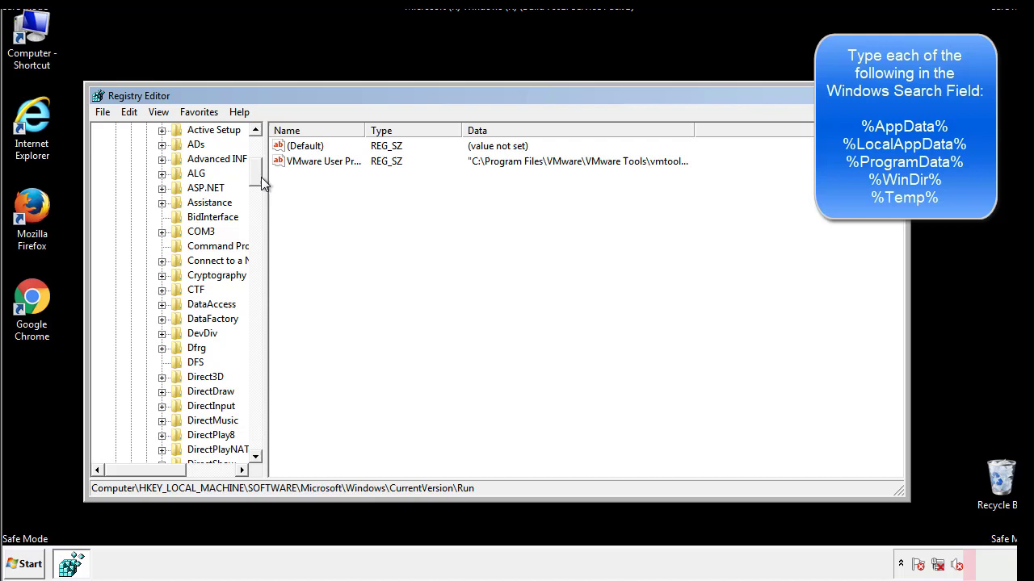
# Step: Browse to HKCU\Software\Microsoft\Windows\CurrentVersion\Run to view the user's startup values
pyautogui.click(117, 173)
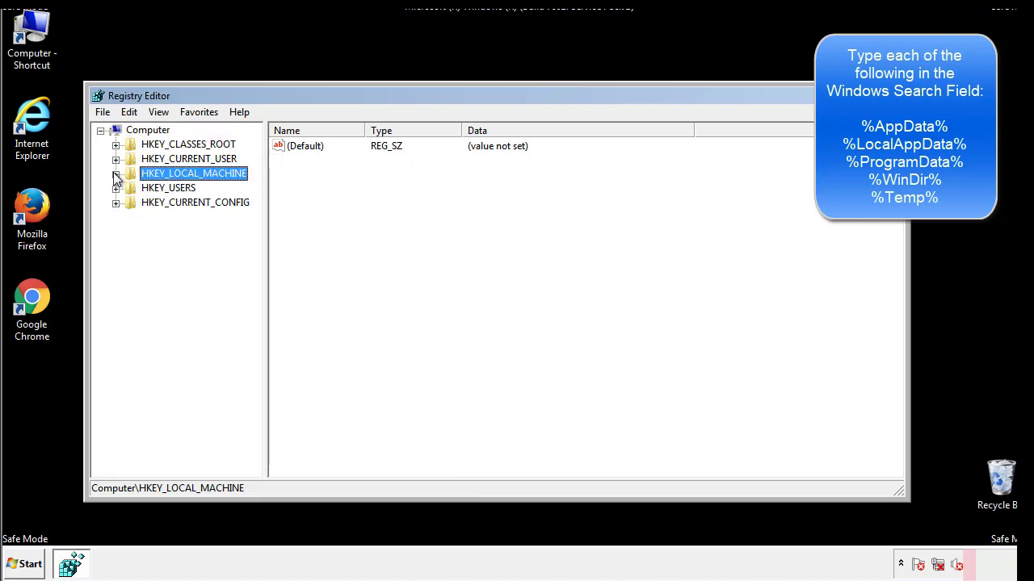
pyautogui.click(117, 159)
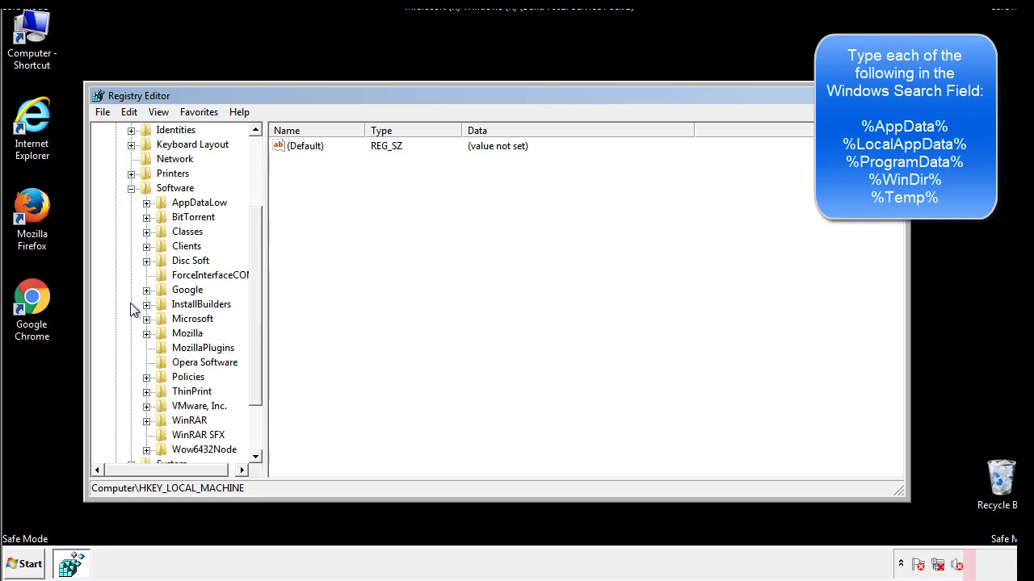
pyautogui.scroll(-3)
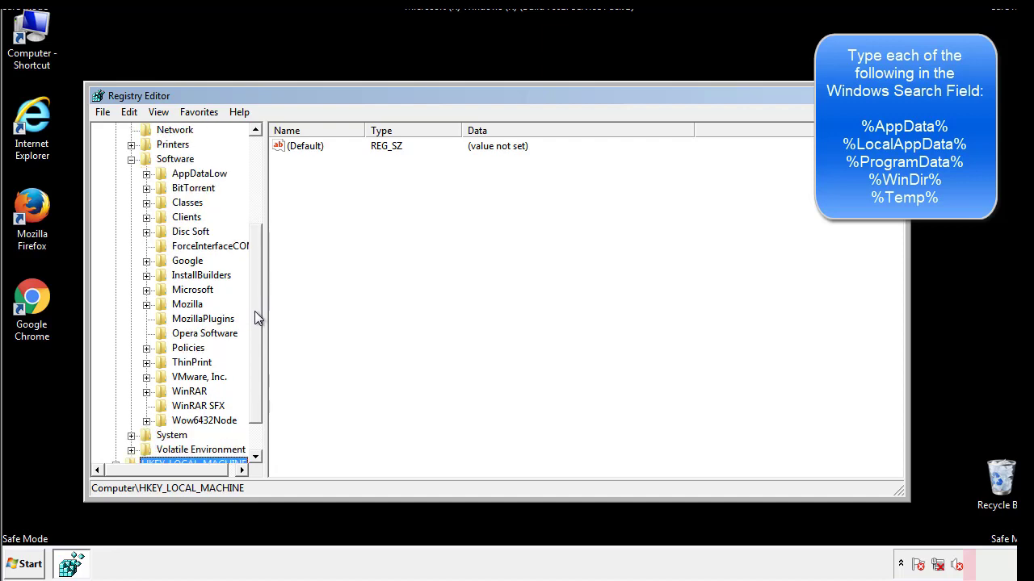
pyautogui.moveTo(163, 325)
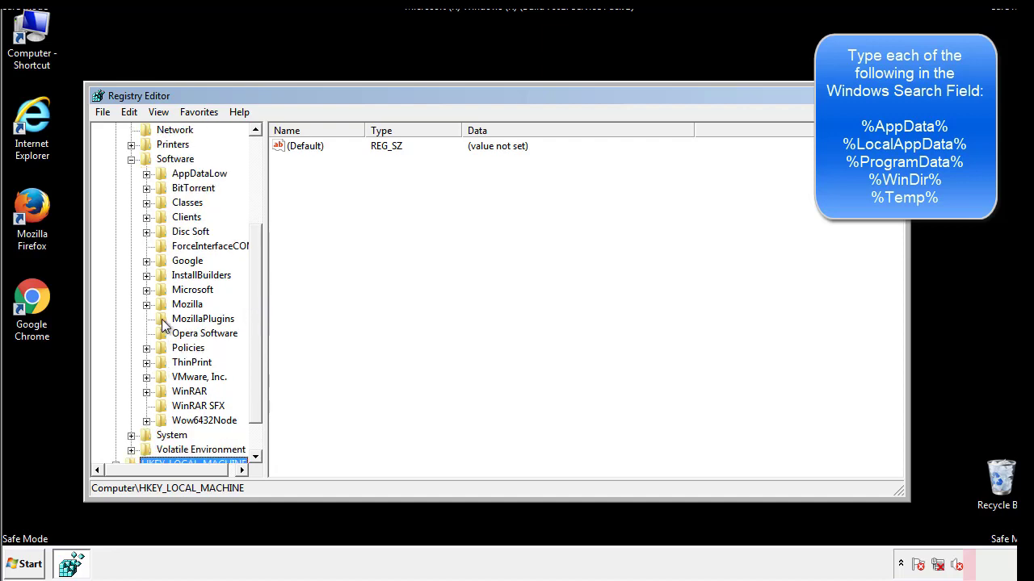
pyautogui.moveTo(158, 220)
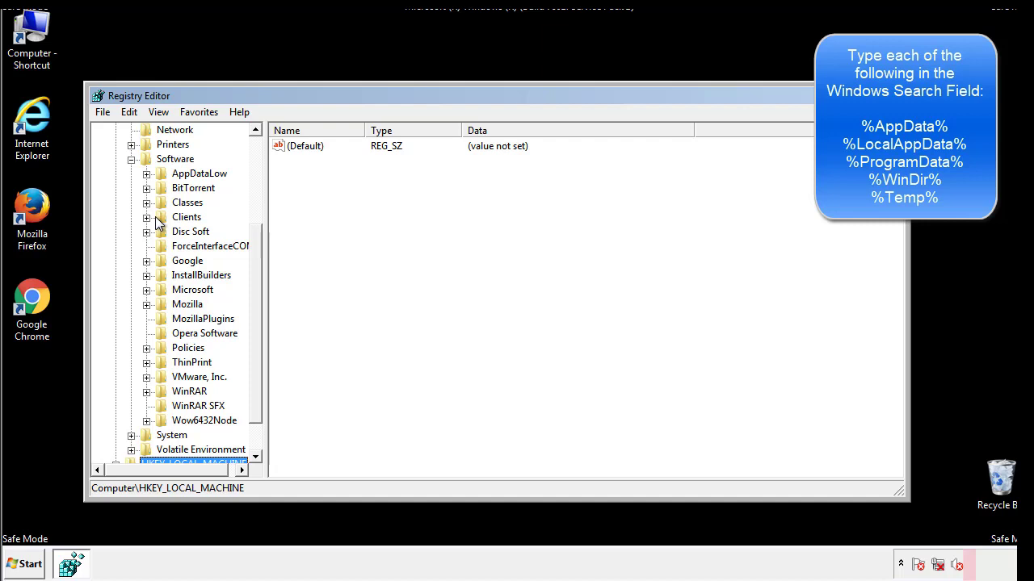
pyautogui.click(145, 289)
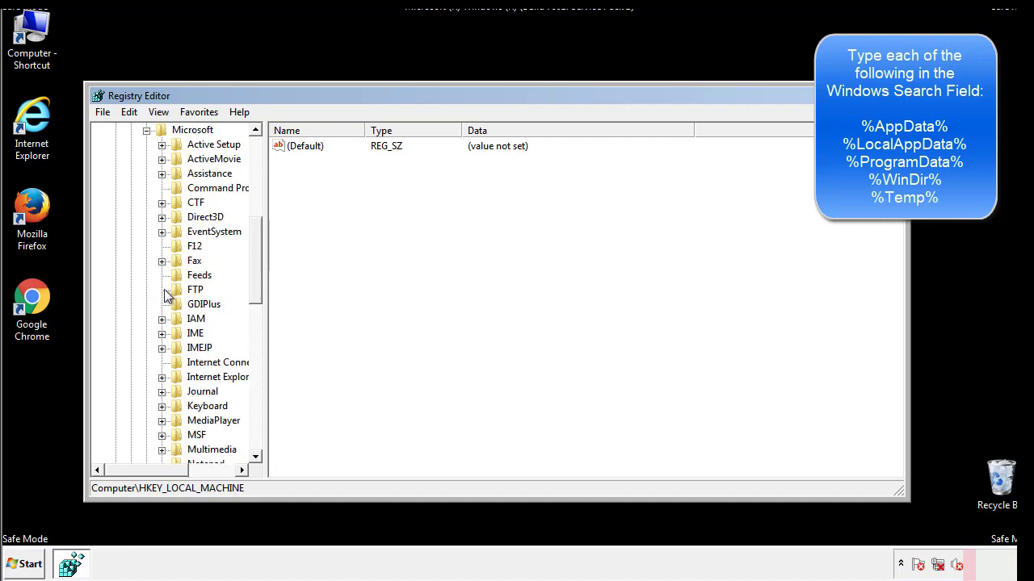
pyautogui.scroll(-3)
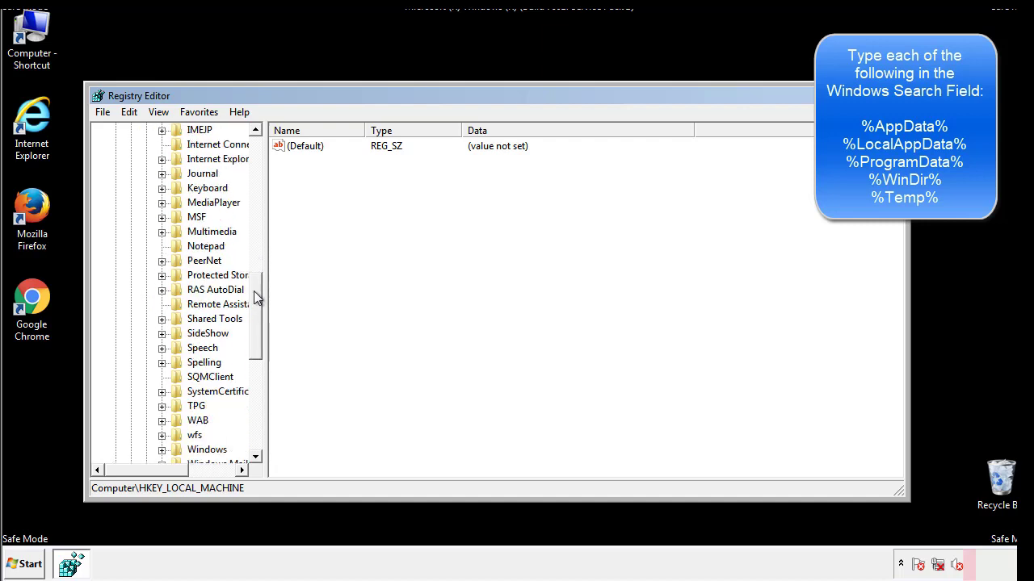
pyautogui.scroll(-3)
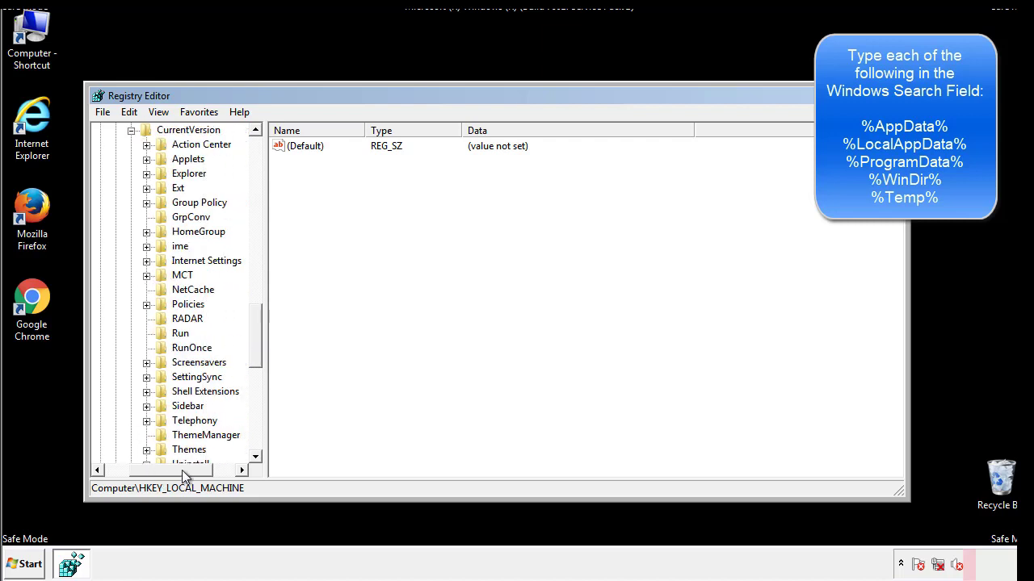
pyautogui.click(181, 333)
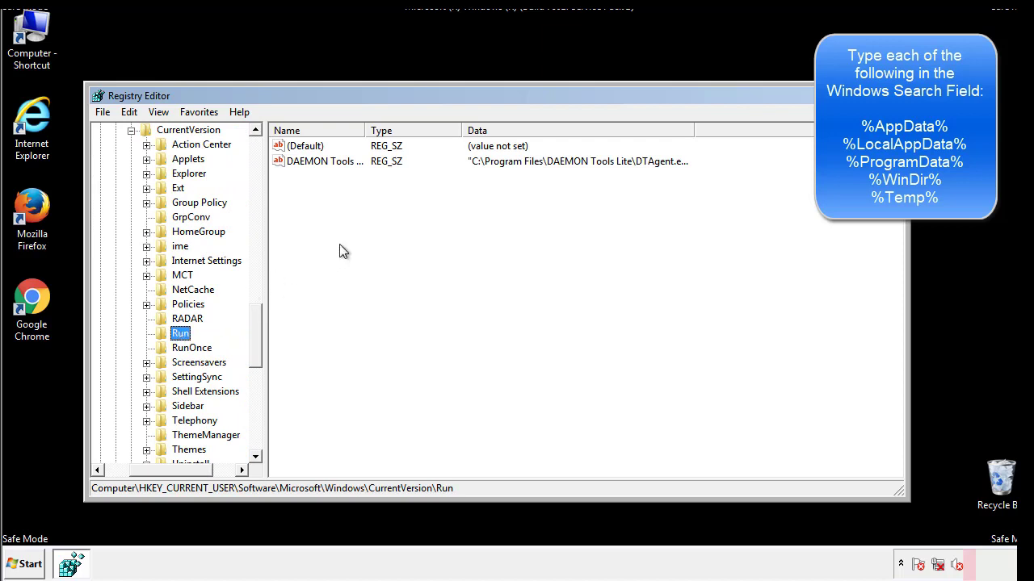
pyautogui.moveTo(336, 177)
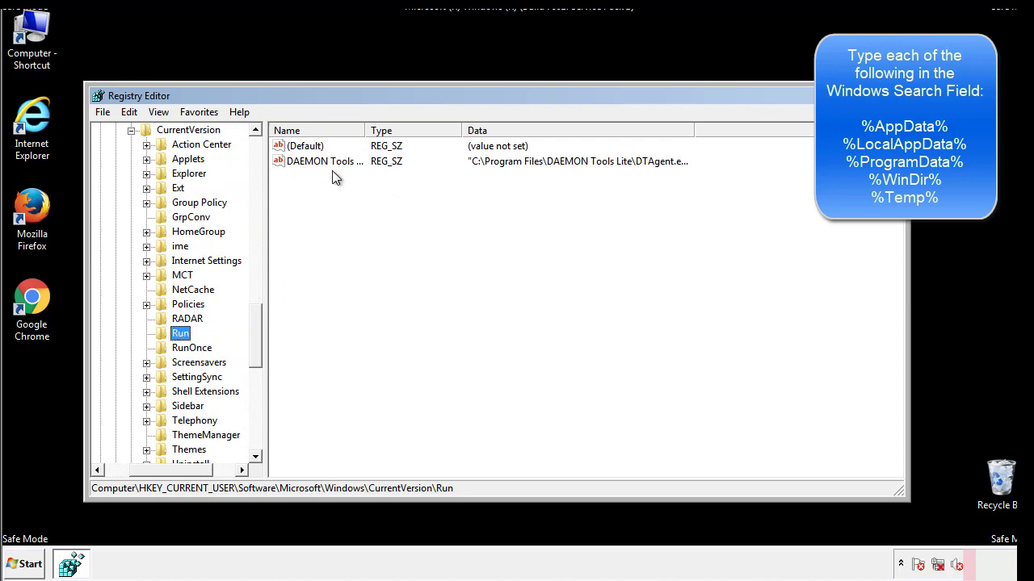
pyautogui.moveTo(443, 190)
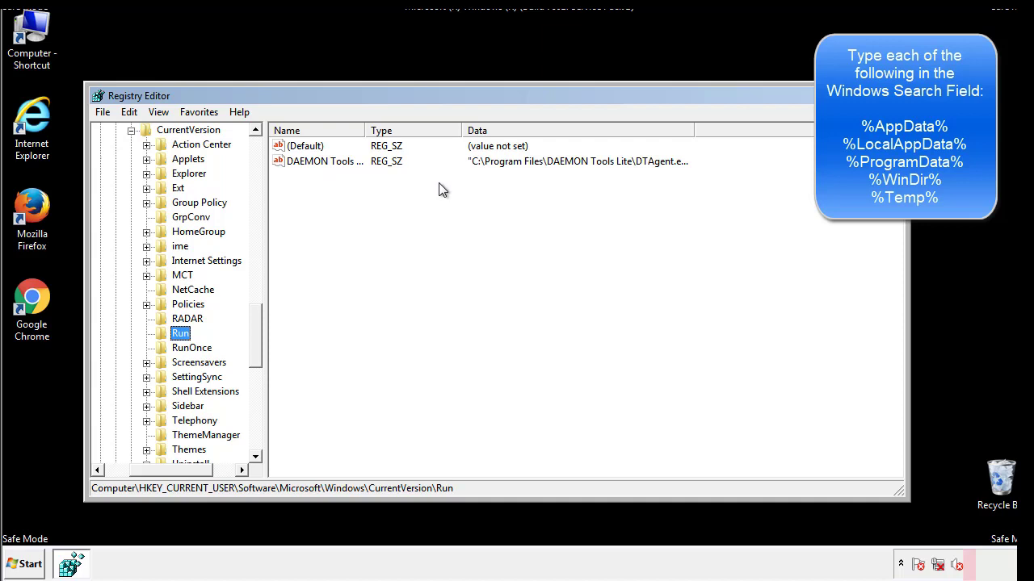
# Step: Review the Run values (only DAEMON Tools Lite), then select the Windows key under Microsoft
pyautogui.click(307, 145)
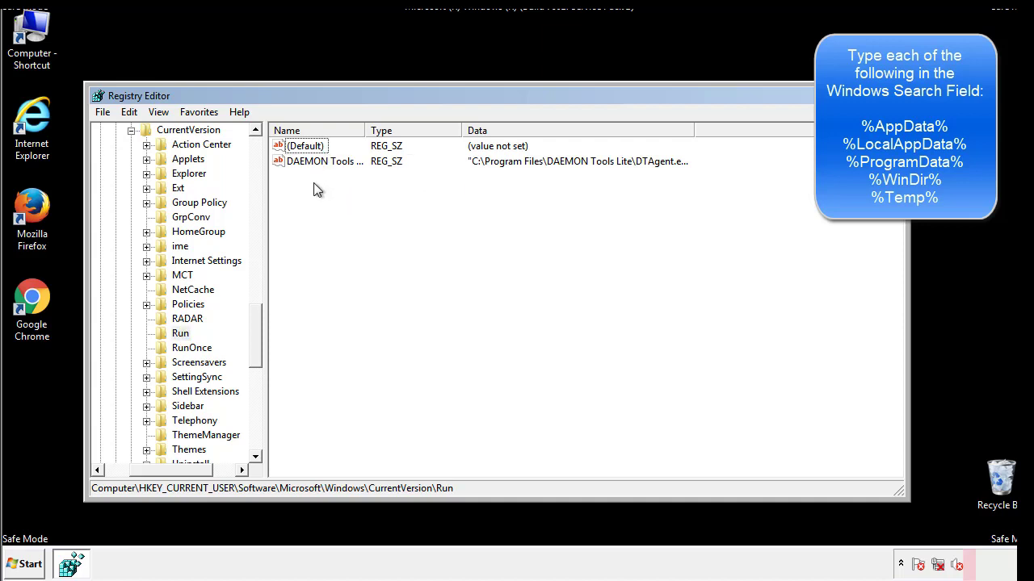
pyautogui.moveTo(375, 190)
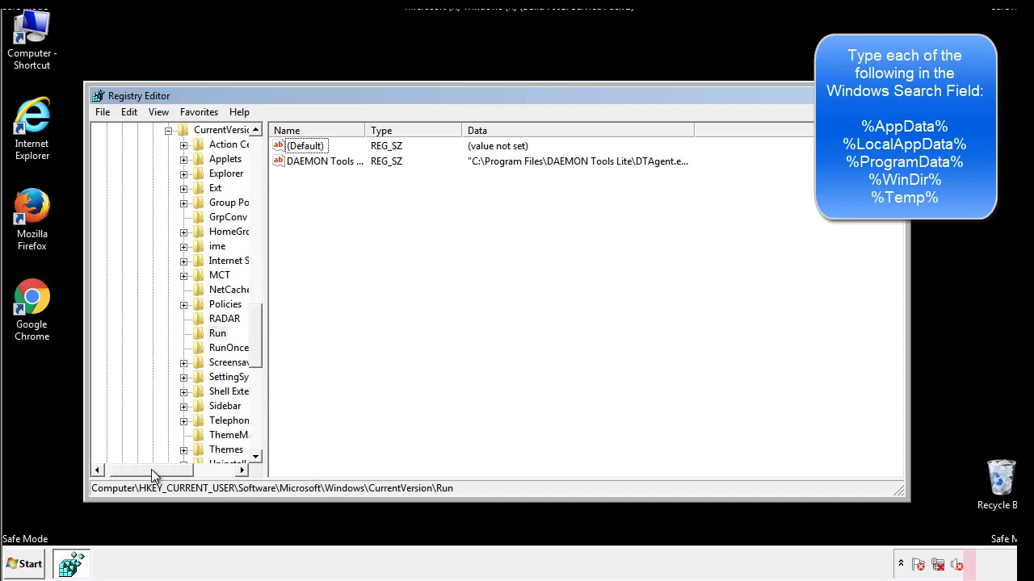
pyautogui.scroll(3)
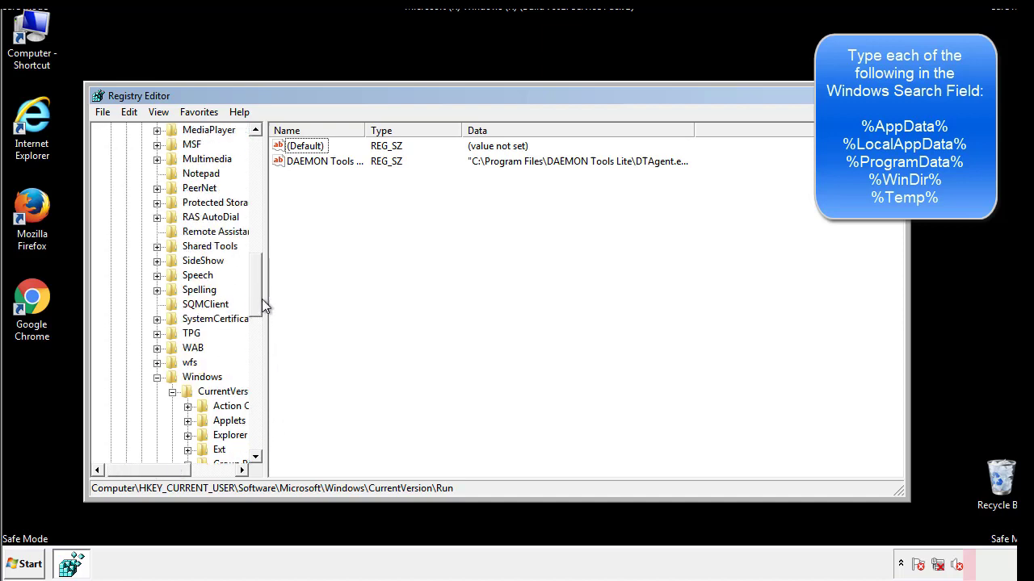
pyautogui.click(157, 378)
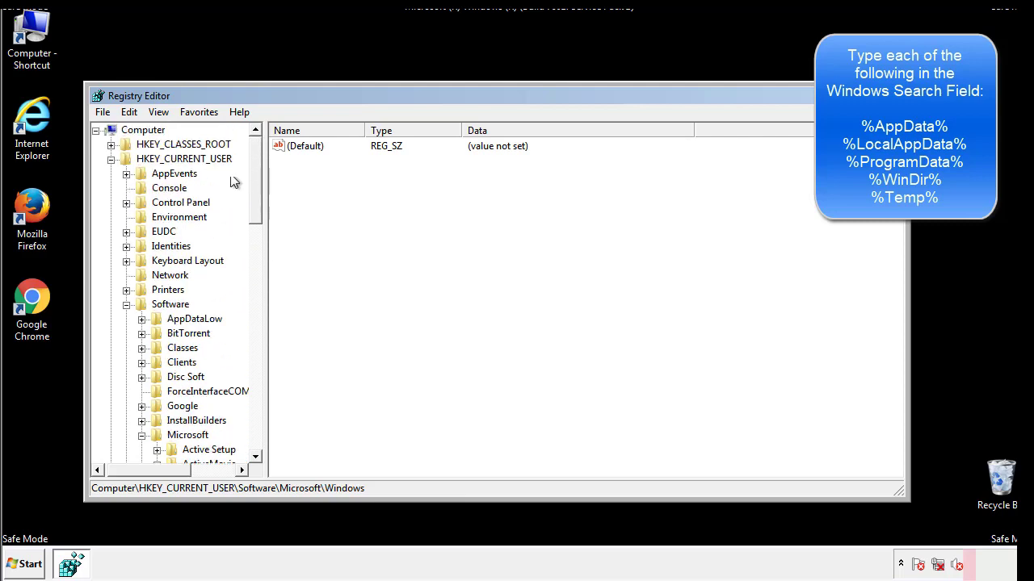
# Step: Search the registry with Edit > Find for %temp% to reach the Temporary Files key
pyautogui.click(129, 112)
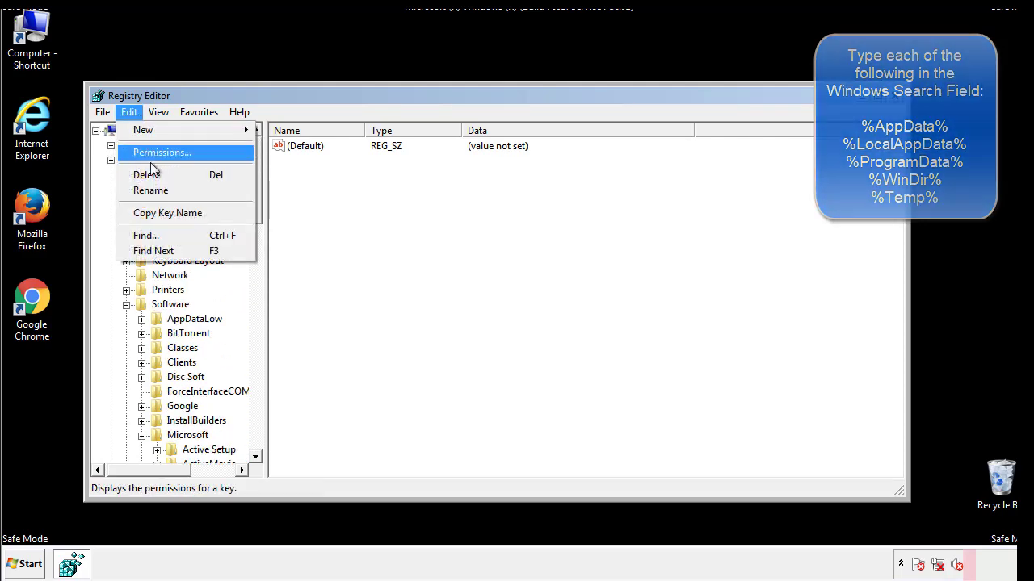
pyautogui.click(146, 236)
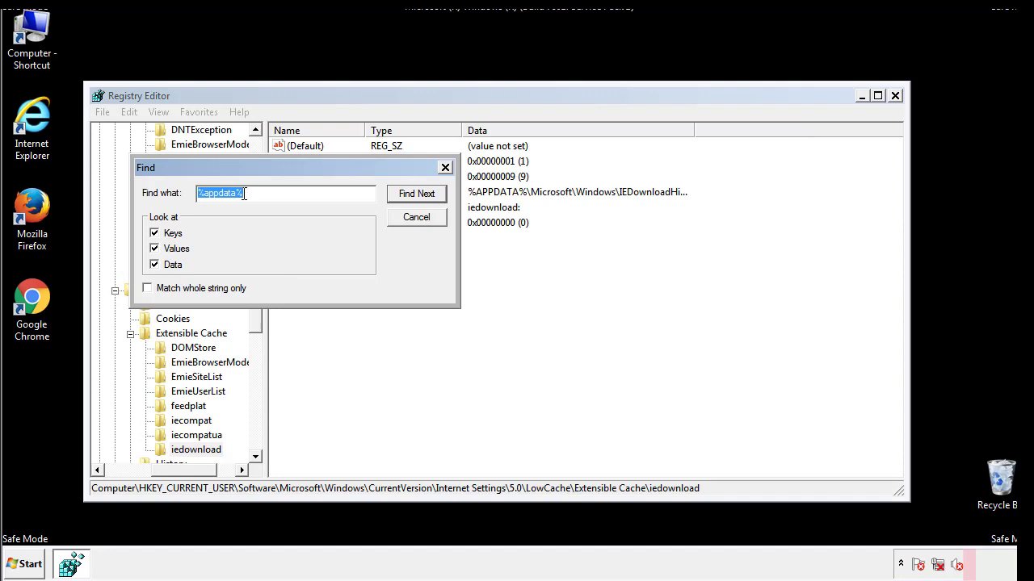
pyautogui.write('%4')
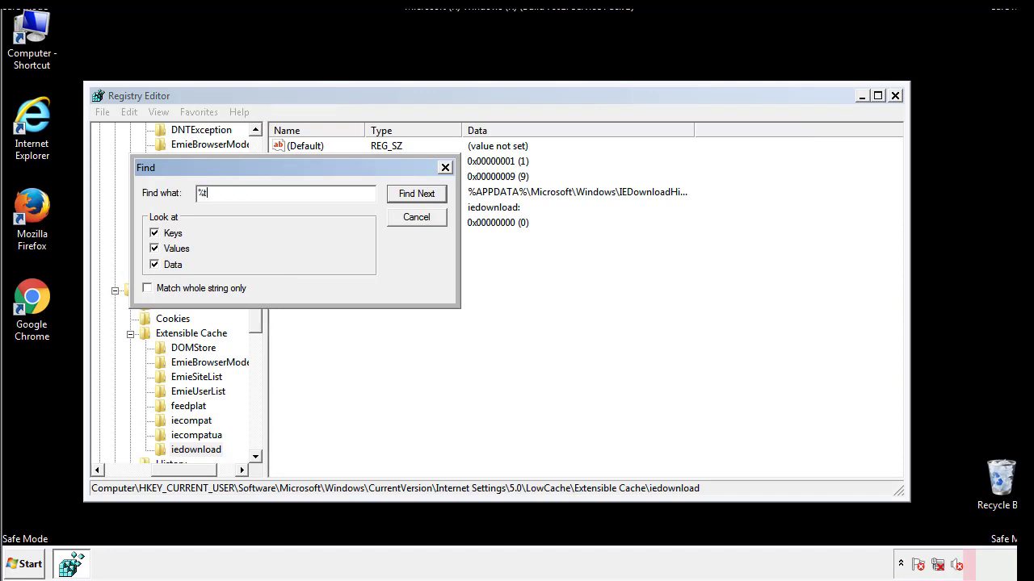
pyautogui.write('temp%')
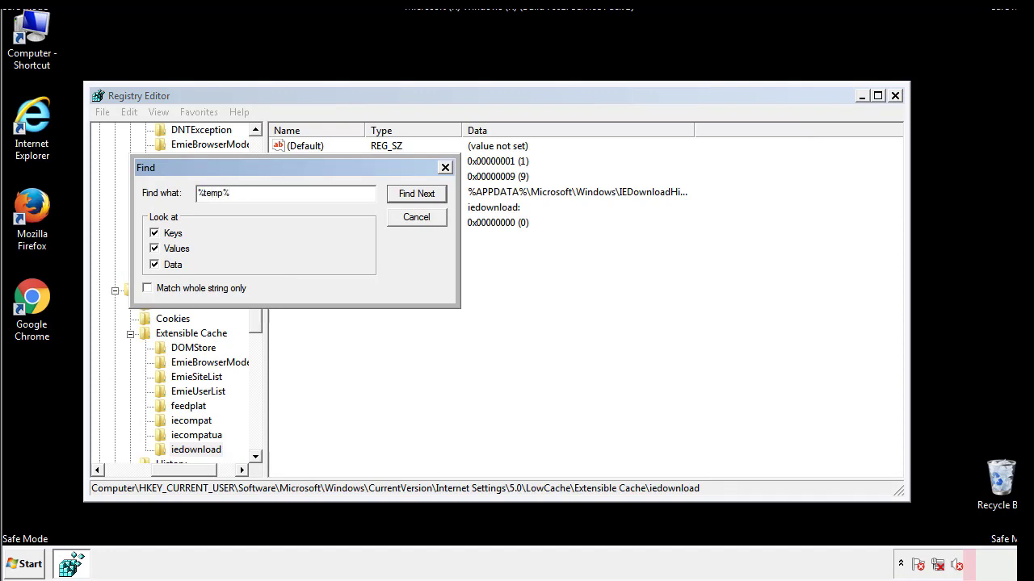
pyautogui.click(417, 194)
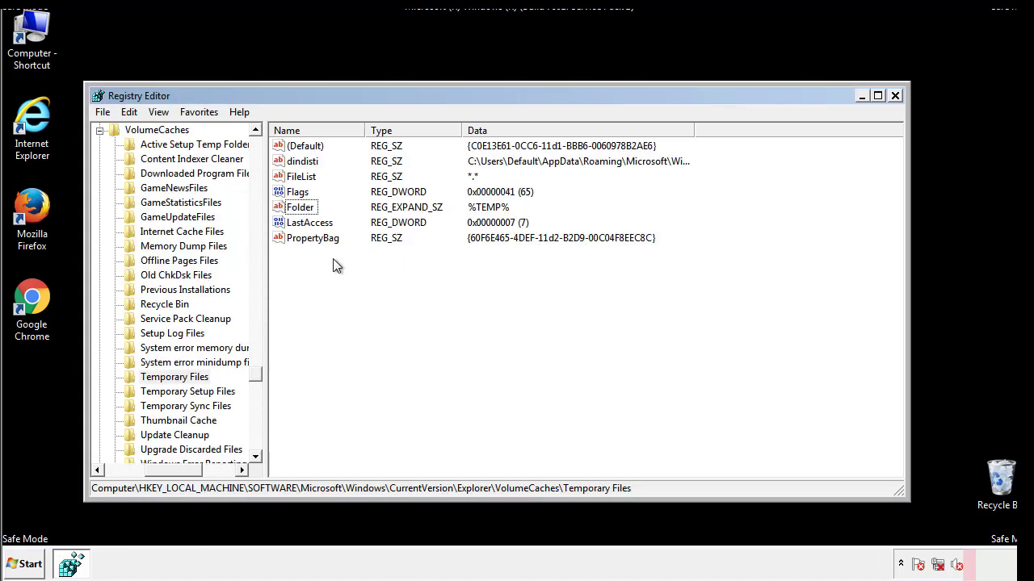
# Step: Select all values in the Temporary Files key and permanently delete them
pyautogui.press('ctrl+a')
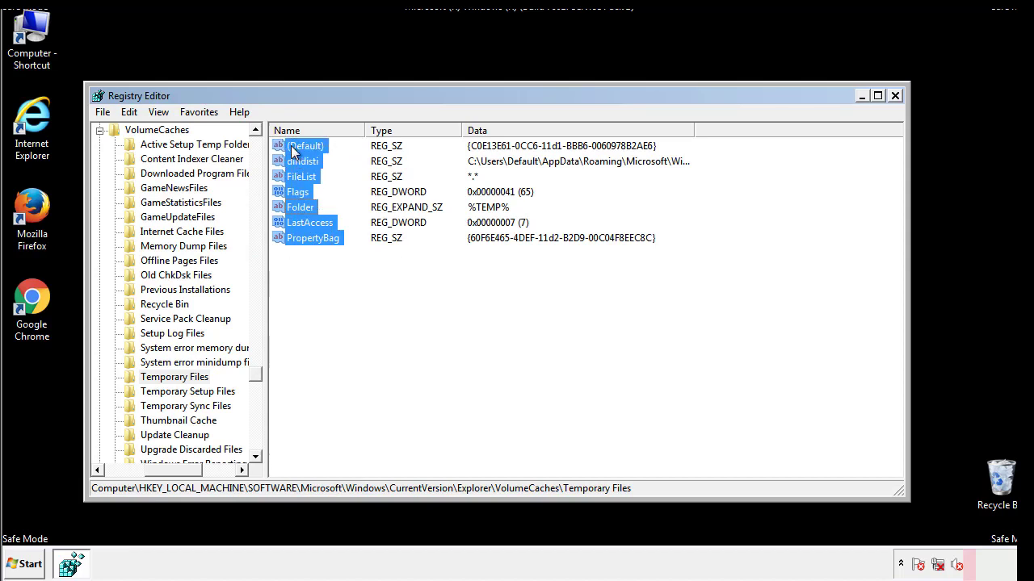
pyautogui.rightClick(306, 145)
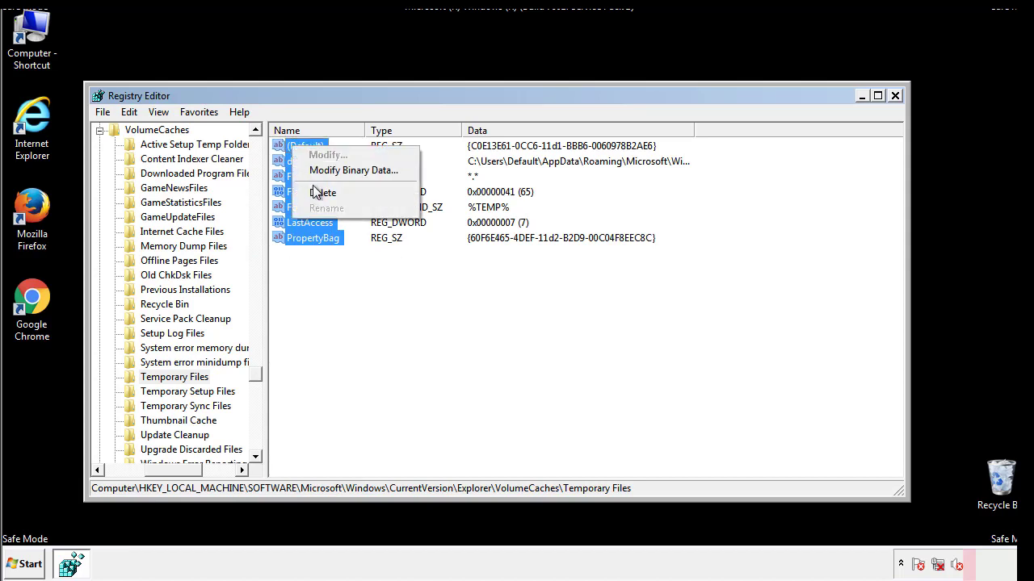
pyautogui.click(323, 192)
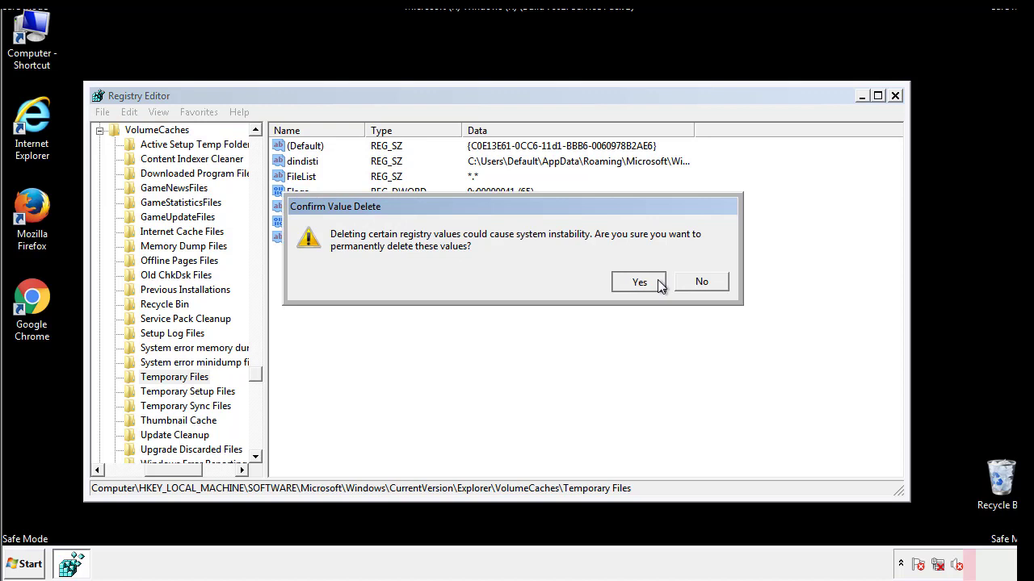
pyautogui.click(639, 281)
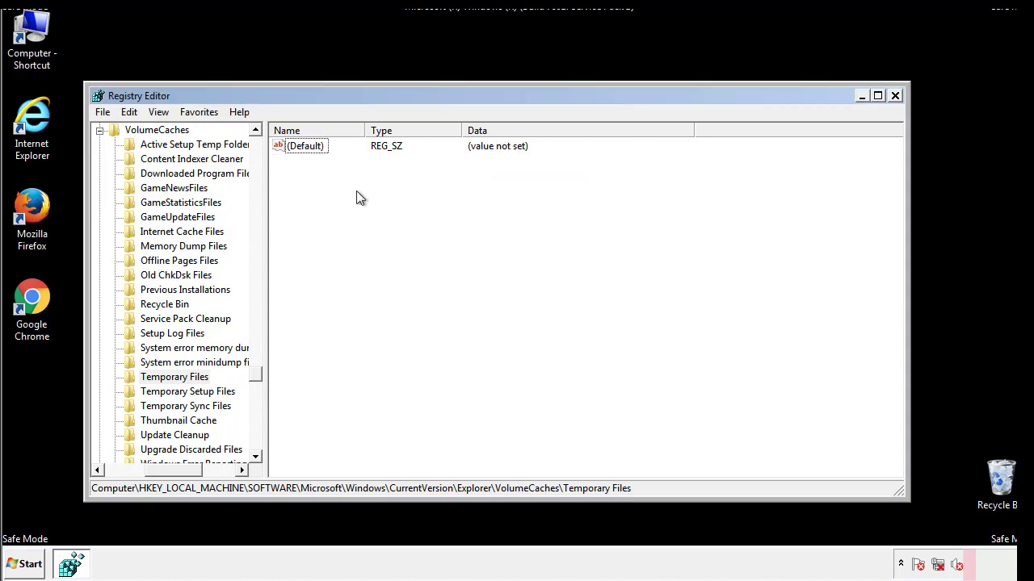
pyautogui.moveTo(895, 97)
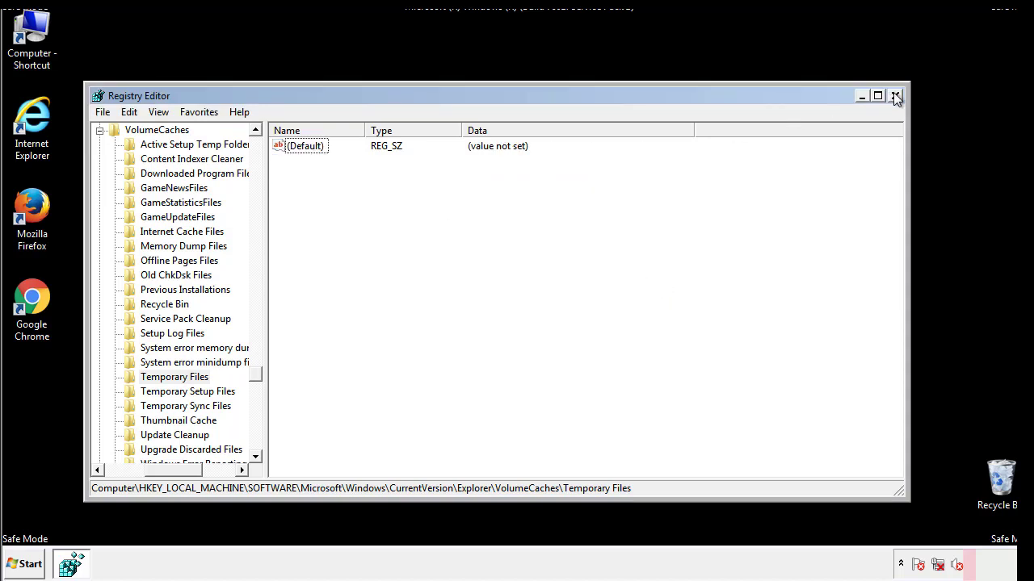
# Step: Close Registry Editor and launch msconfig from the Start search
pyautogui.click(895, 96)
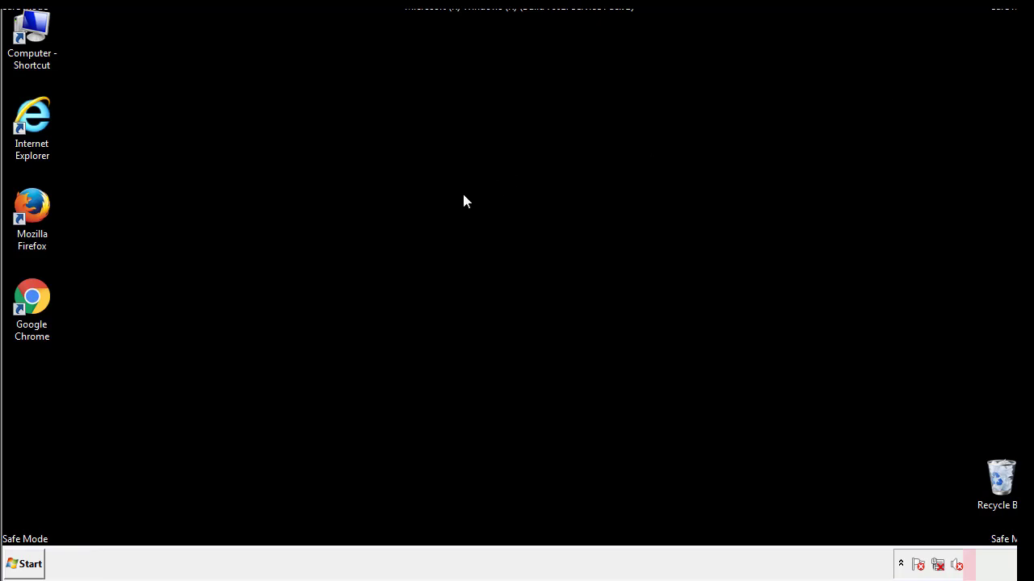
pyautogui.moveTo(42, 404)
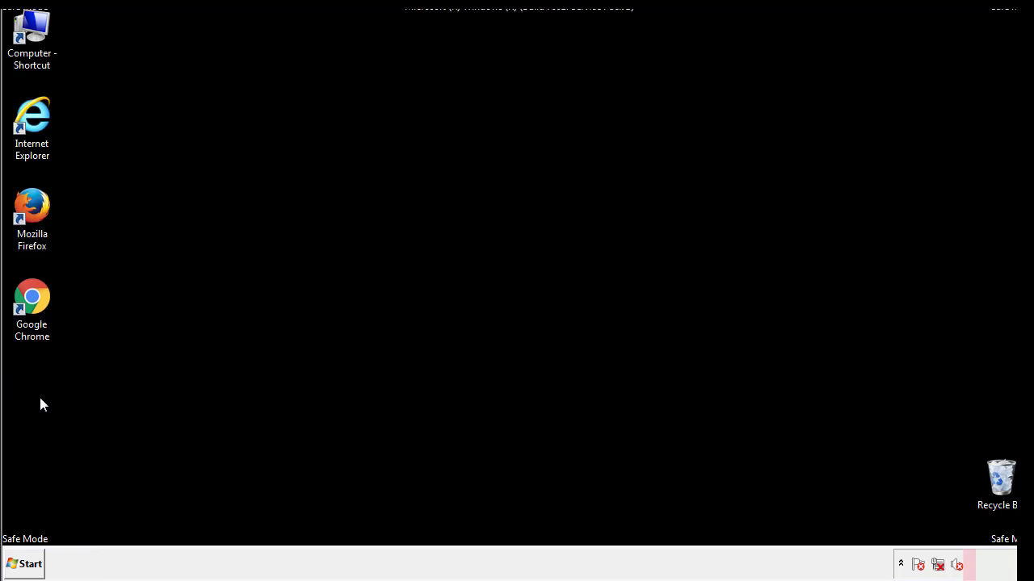
pyautogui.click(22, 564)
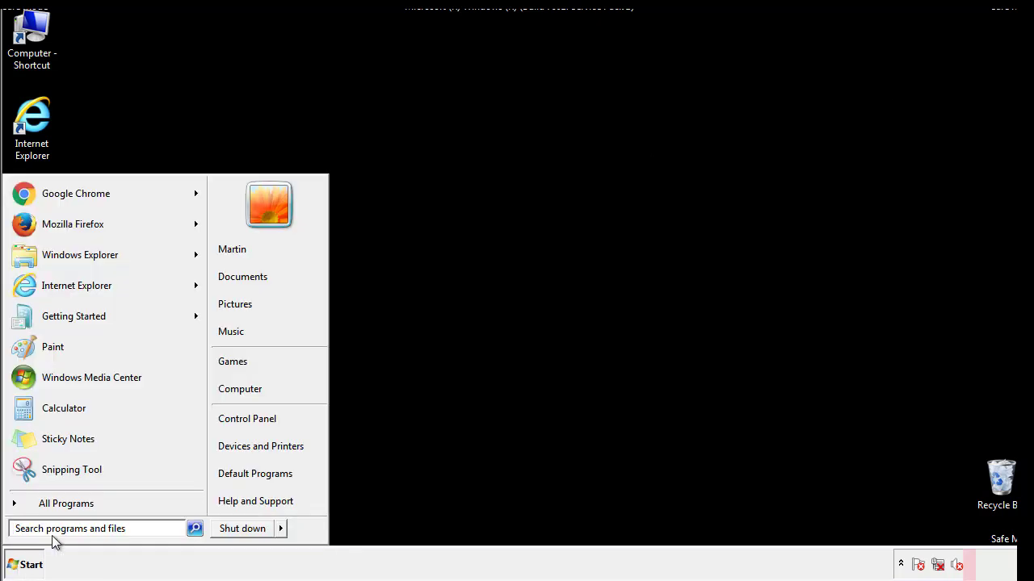
pyautogui.write('mscon')
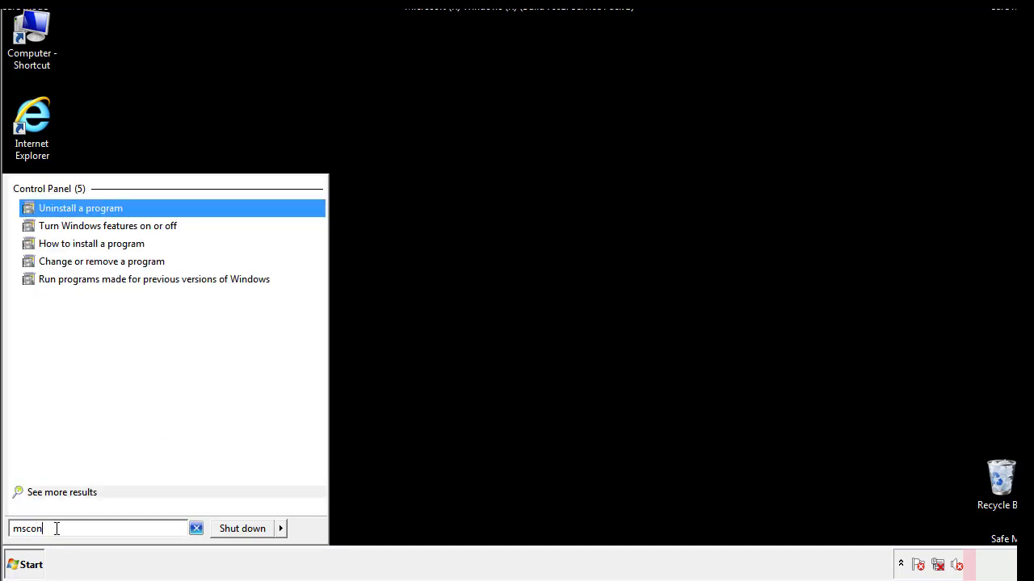
pyautogui.write('fig')
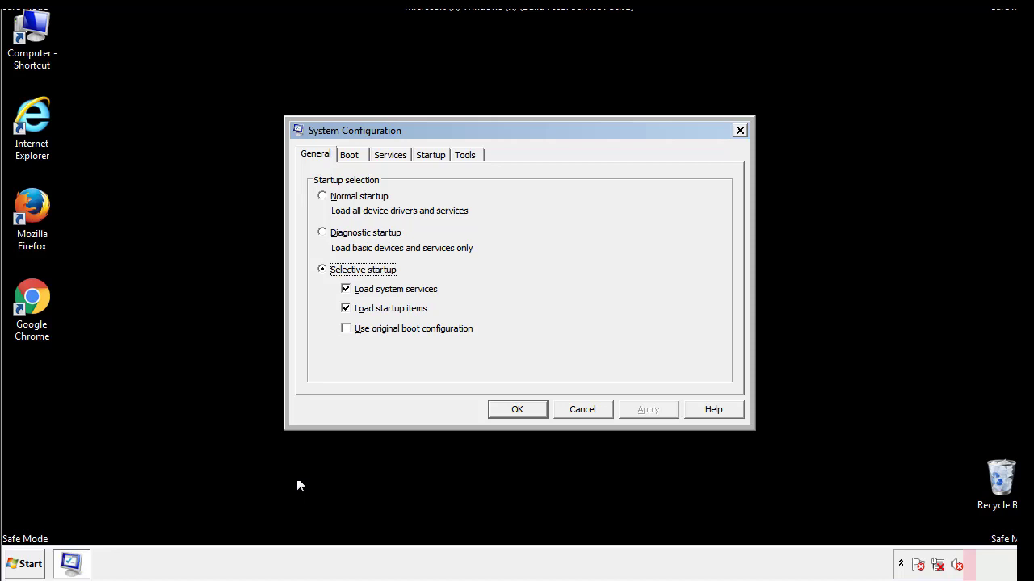
# Step: Uncheck Safe boot on the Boot settings, apply, and restart the computer
pyautogui.click(349, 155)
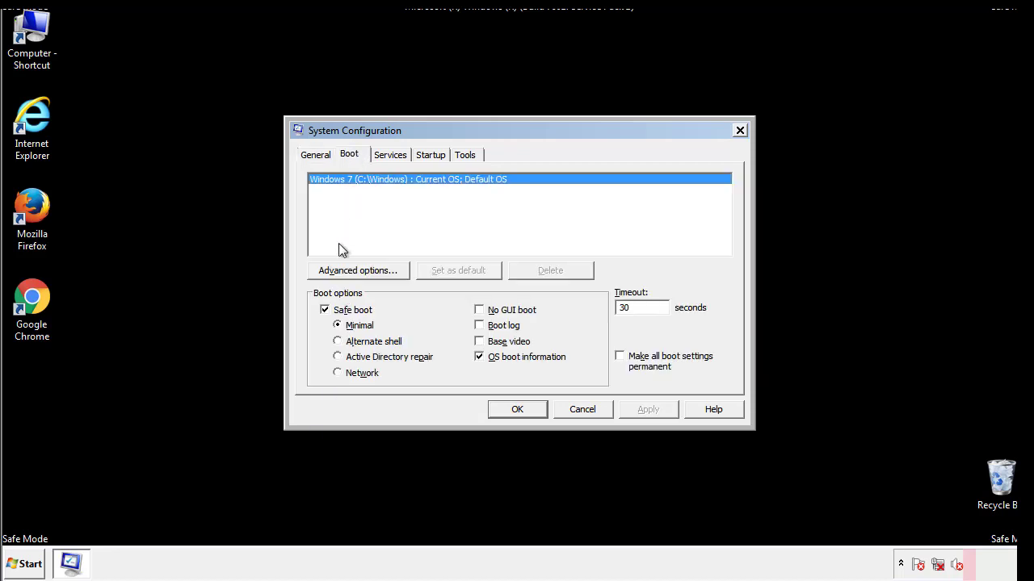
pyautogui.click(324, 310)
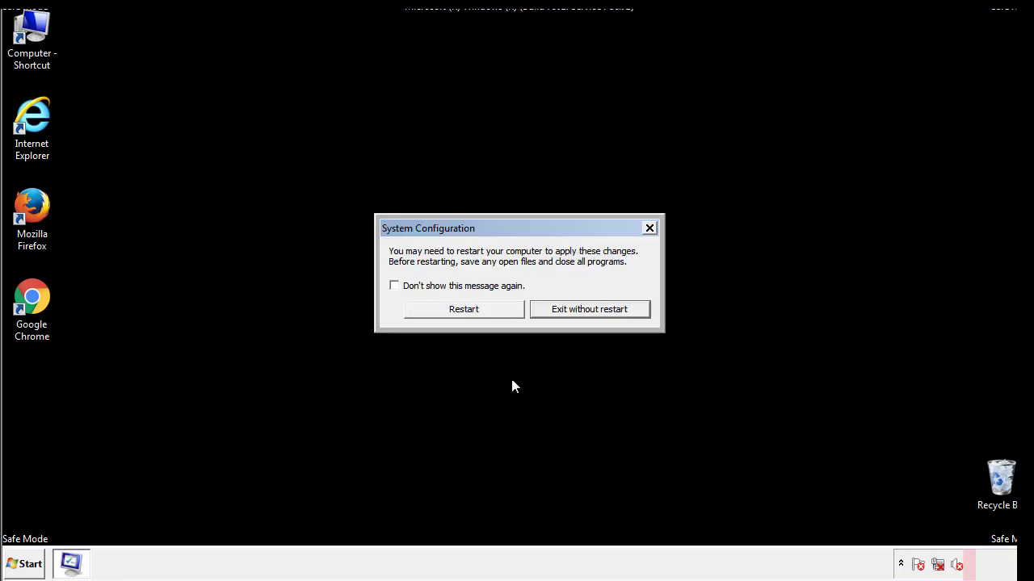
pyautogui.click(462, 308)
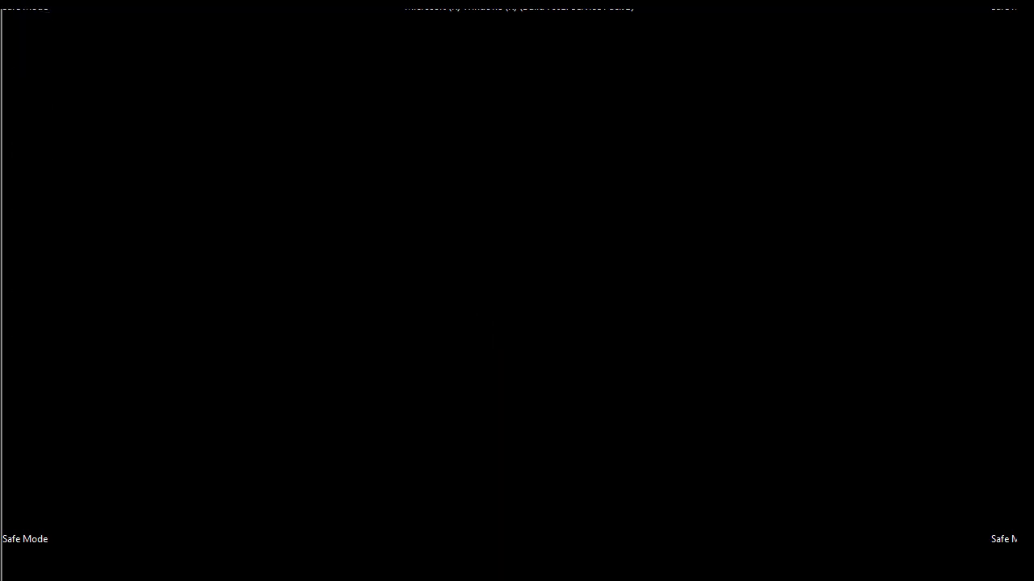